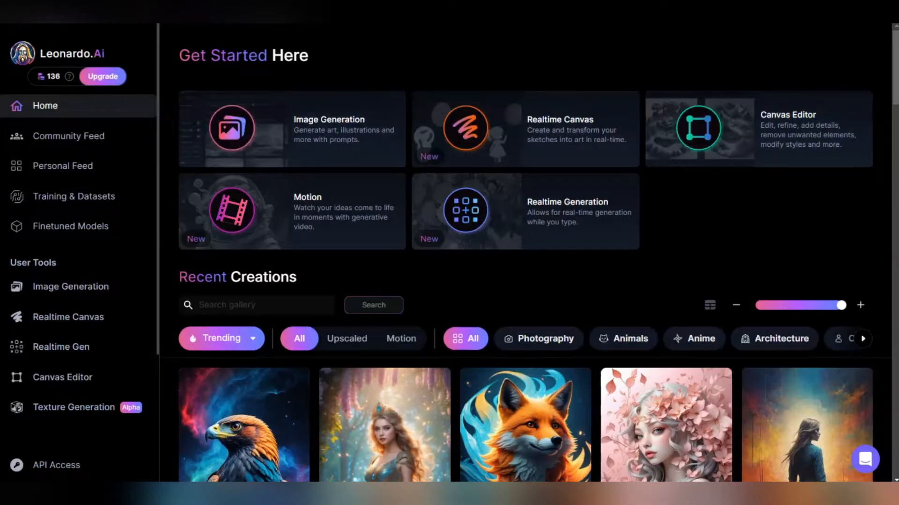
mouse_move(315, 217)
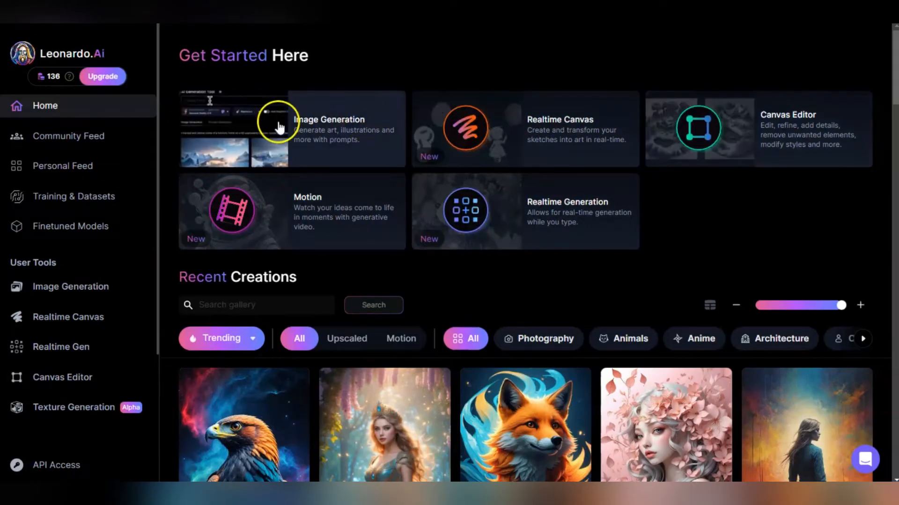
Step: Open the Image Generation tool from the Get Started Here card on the home page
click(292, 128)
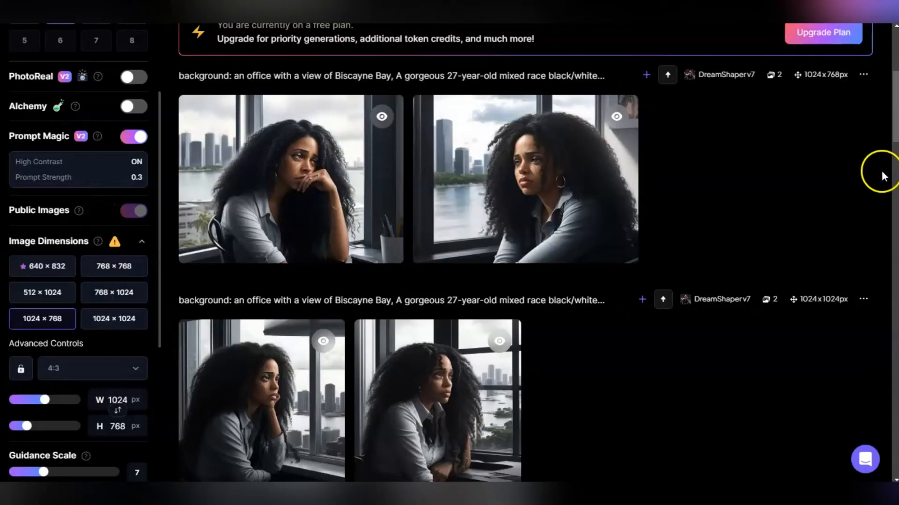
mouse_move(888, 140)
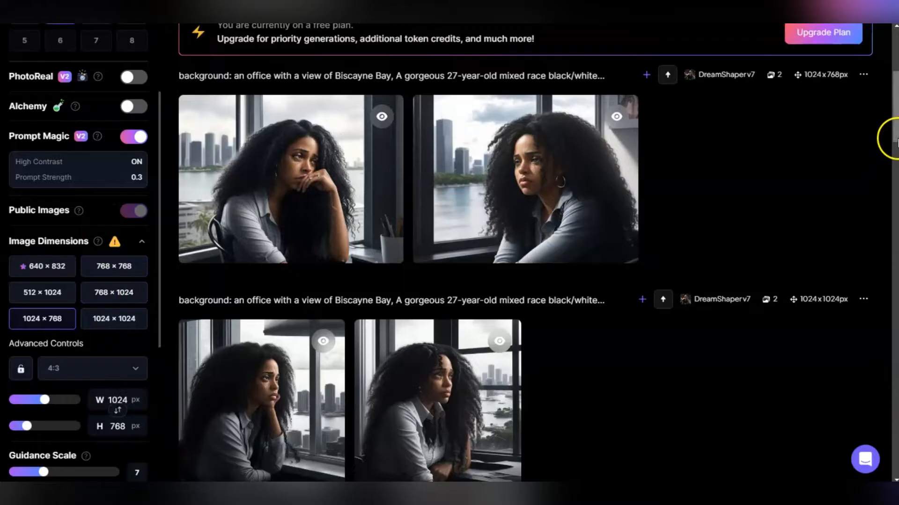
scroll(down, 3)
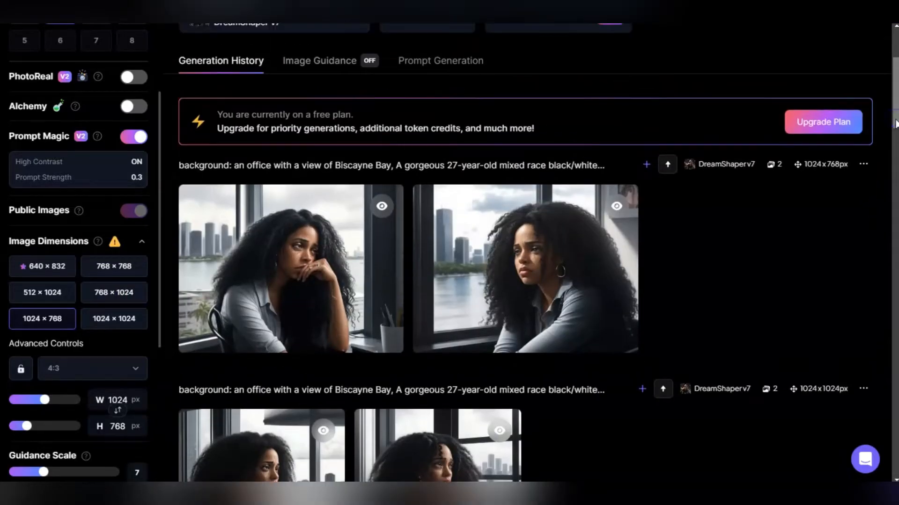
mouse_move(198, 241)
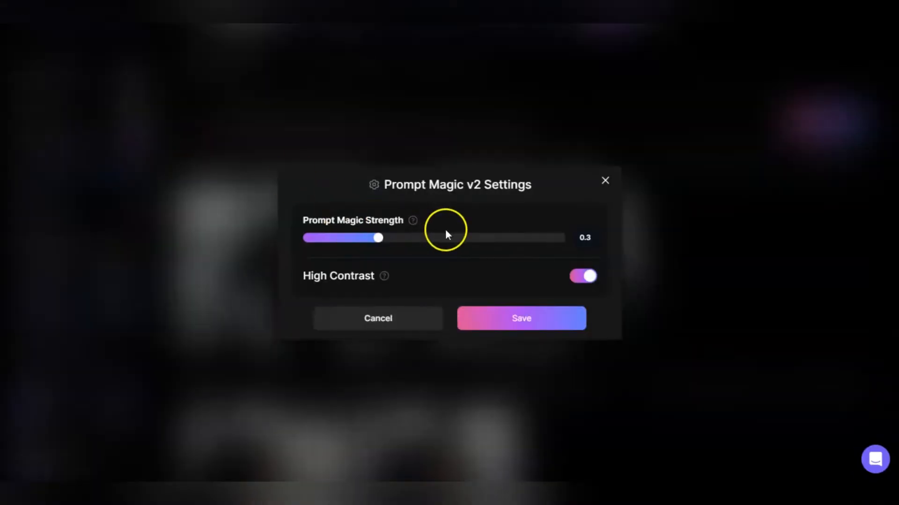
mouse_move(412, 220)
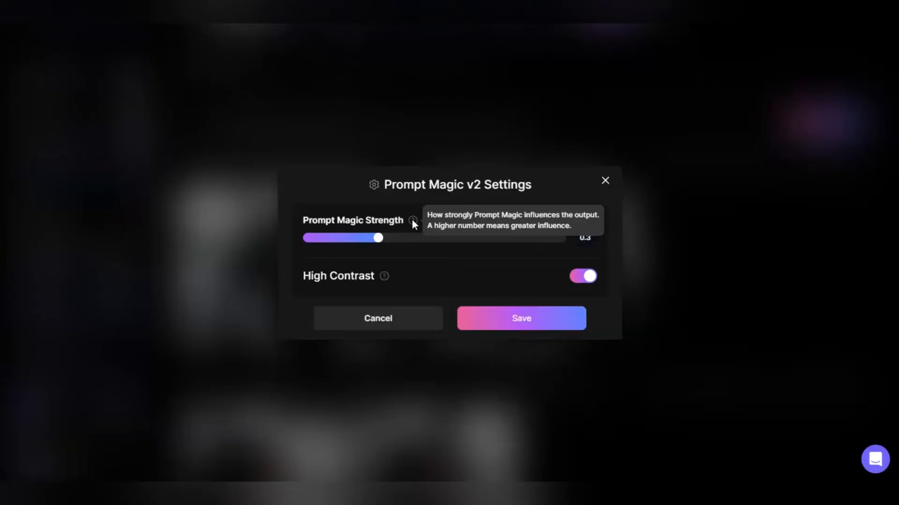
mouse_move(424, 239)
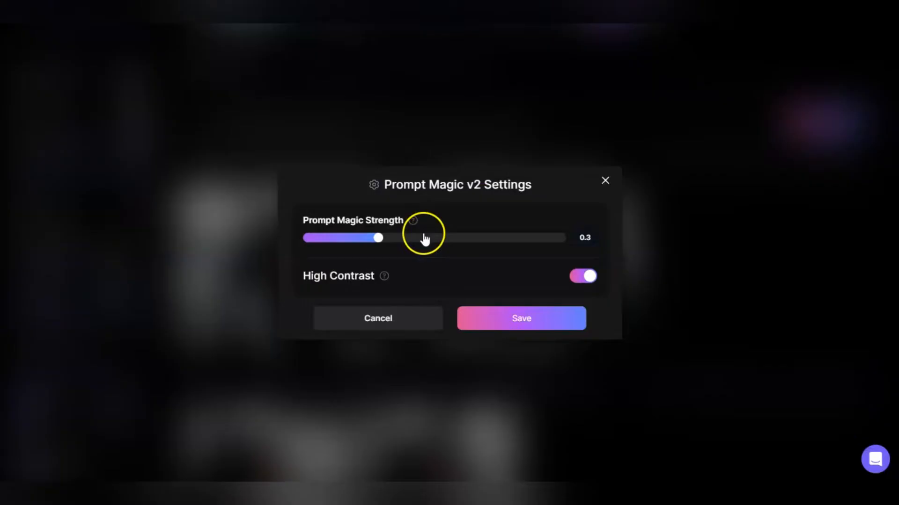
Step: Raise Prompt Magic Strength from 0.3 to 0.7, keeping High Contrast on
drag(377, 237, 431, 238)
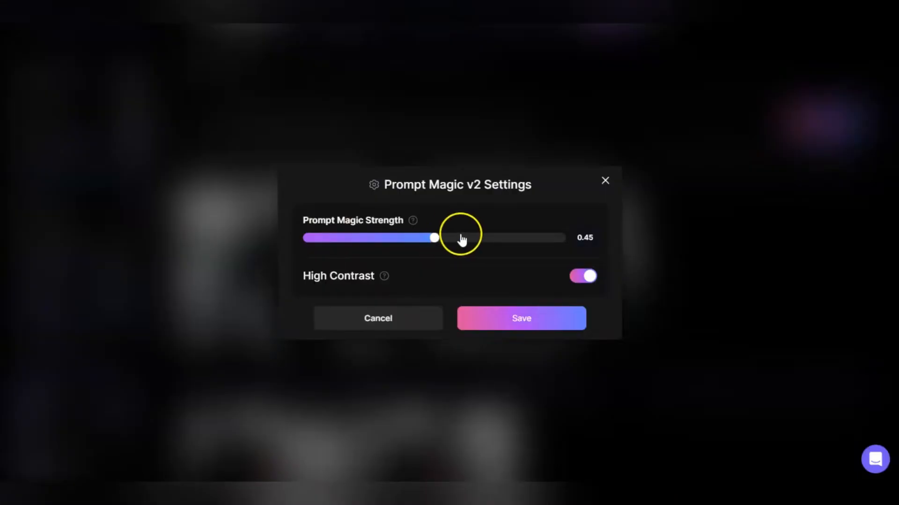
drag(434, 237, 508, 238)
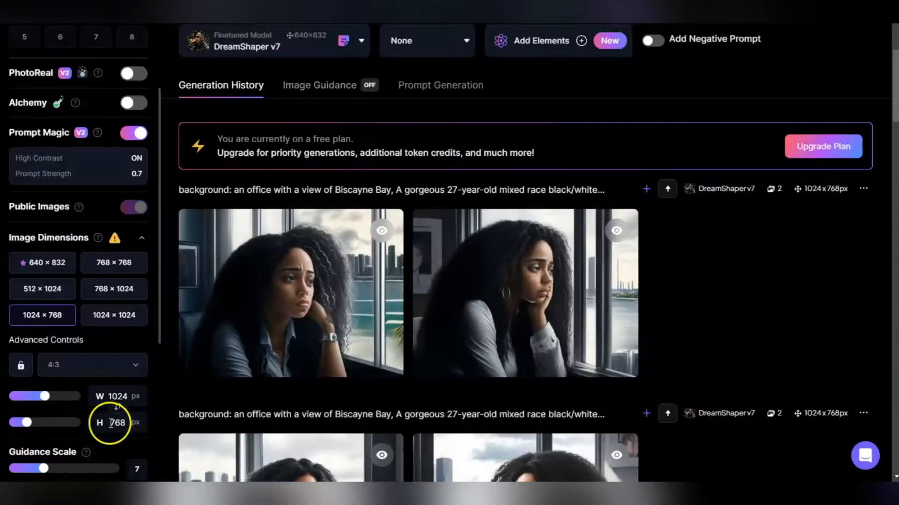
mouse_move(86, 453)
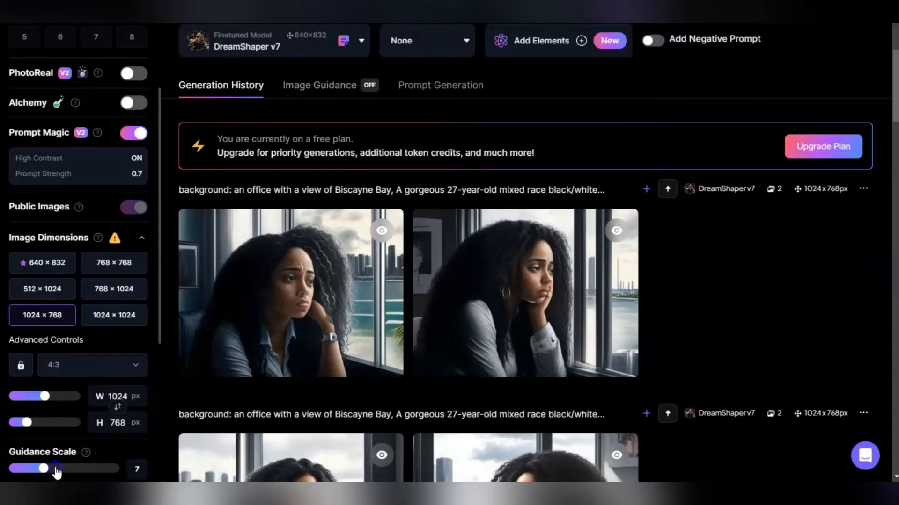
Step: Drag the Guidance Scale slider higher in the left settings panel
drag(54, 469, 71, 469)
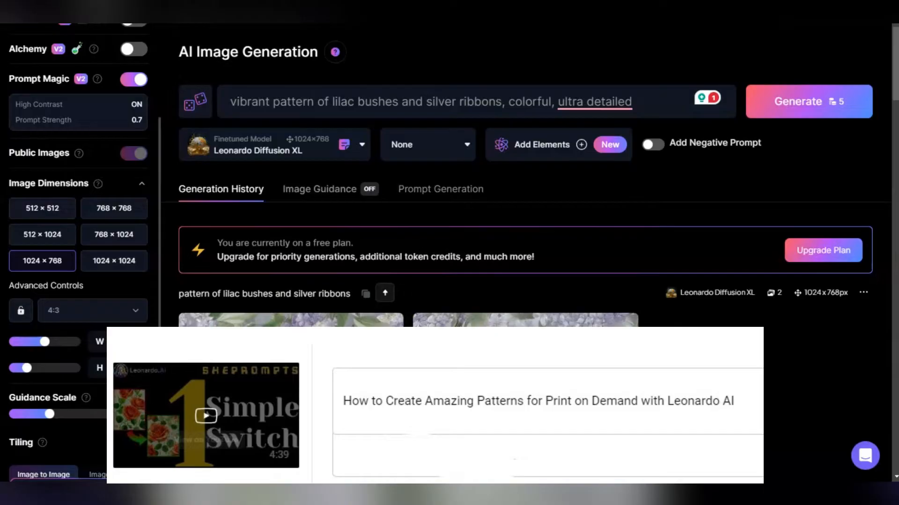
Step: Scroll down to the vibrant lilac bushes and silver ribbons pattern result
scroll(down, 3)
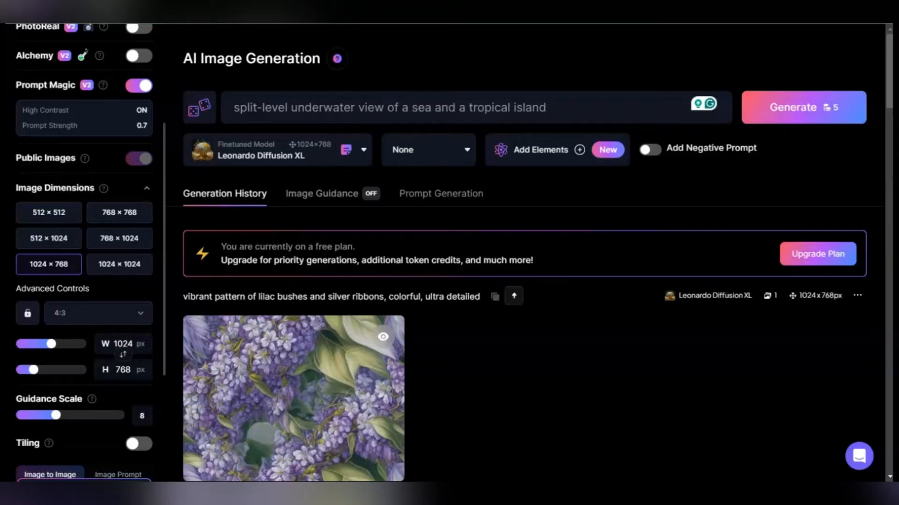
Step: Generate the split-level underwater sea and tropical island image and view it full size
click(263, 107)
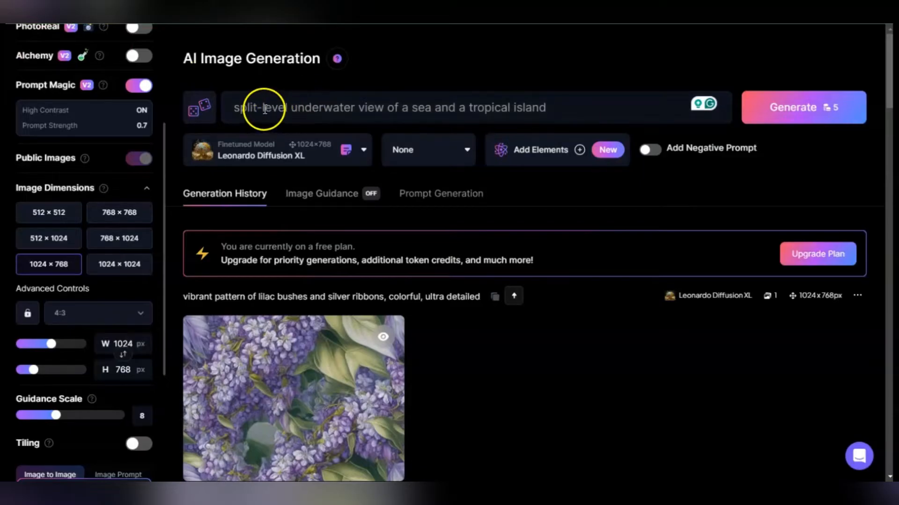
mouse_move(384, 113)
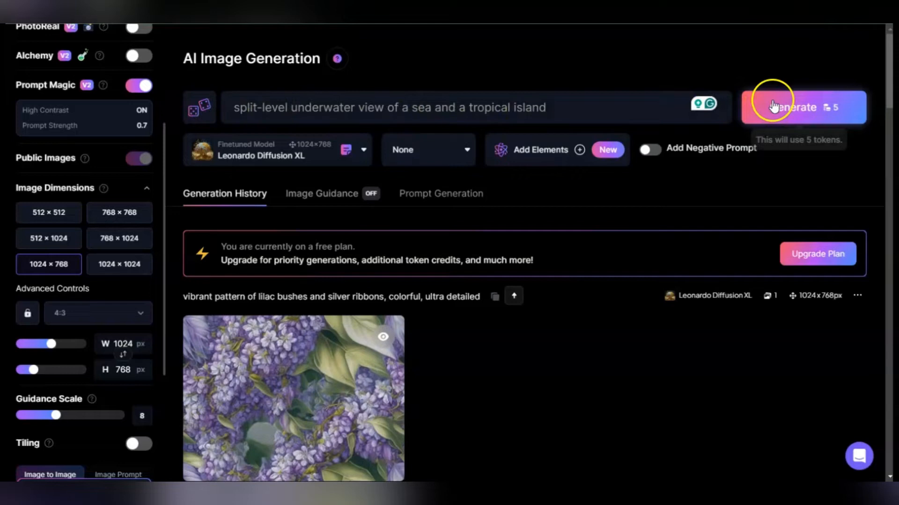
click(793, 107)
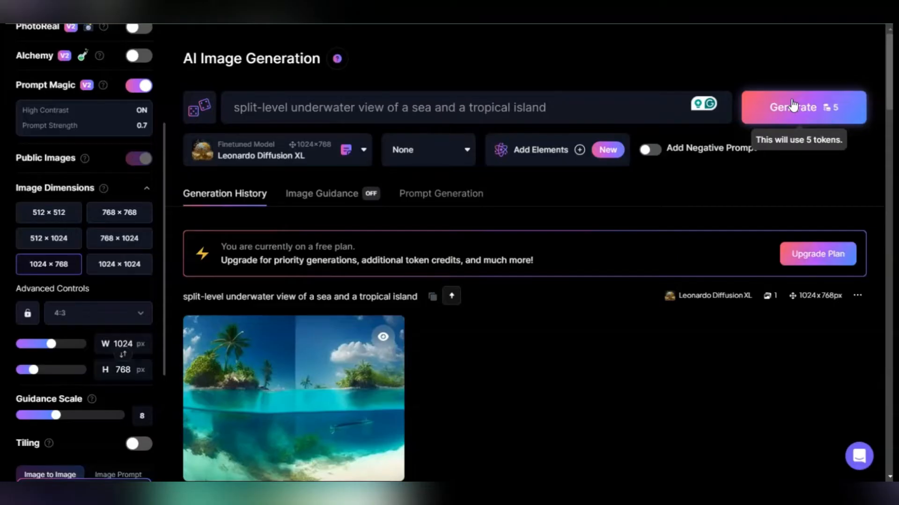
mouse_move(602, 309)
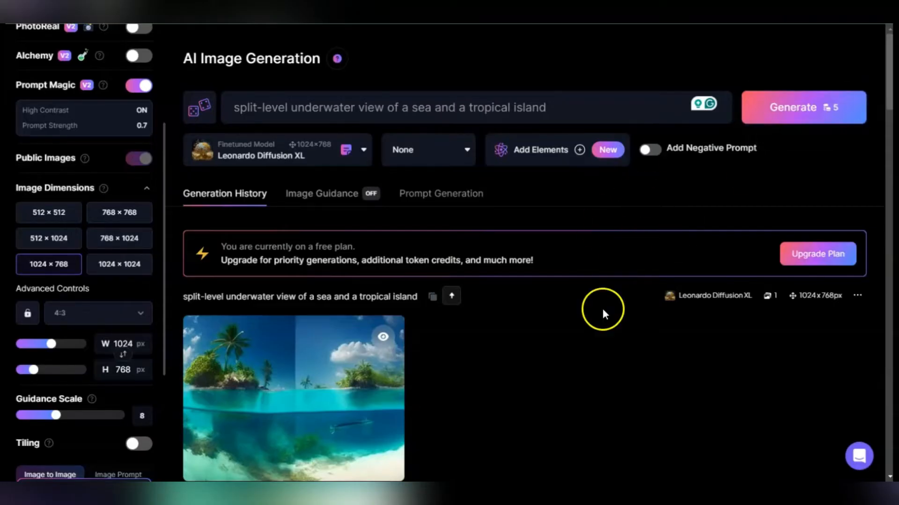
click(292, 398)
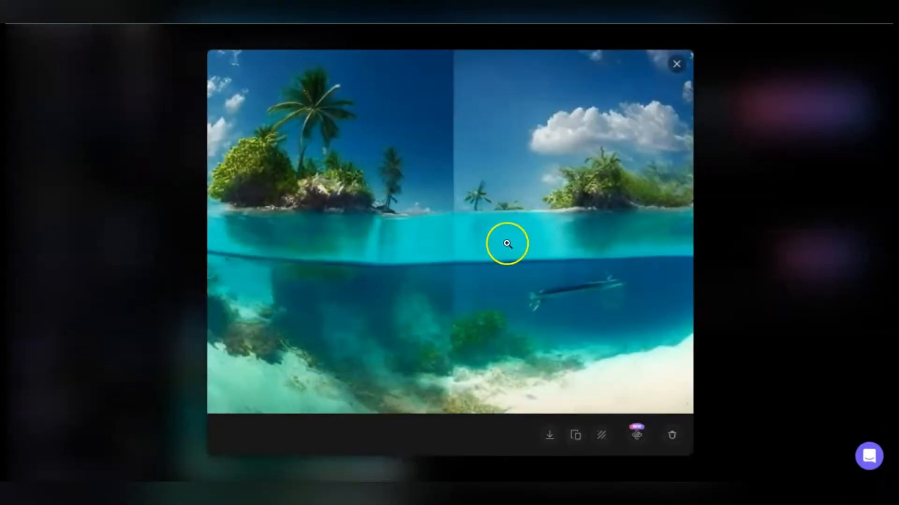
mouse_move(419, 258)
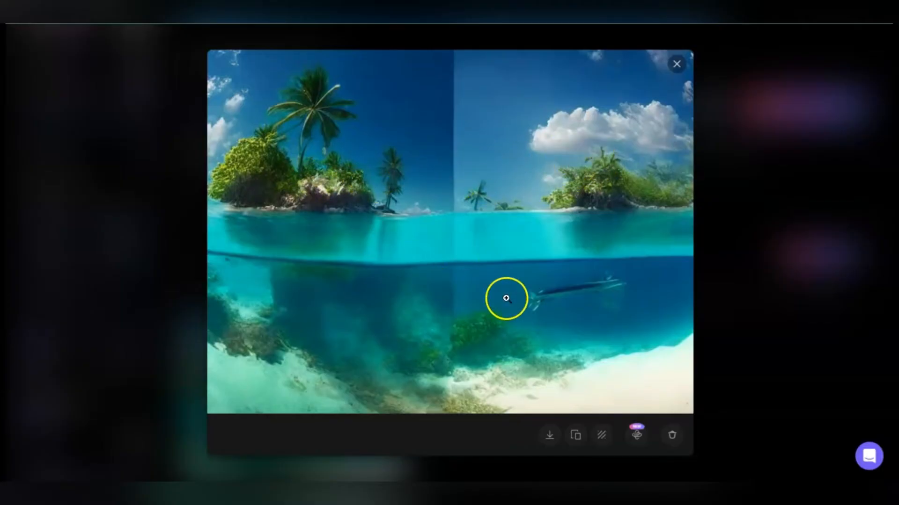
mouse_move(578, 295)
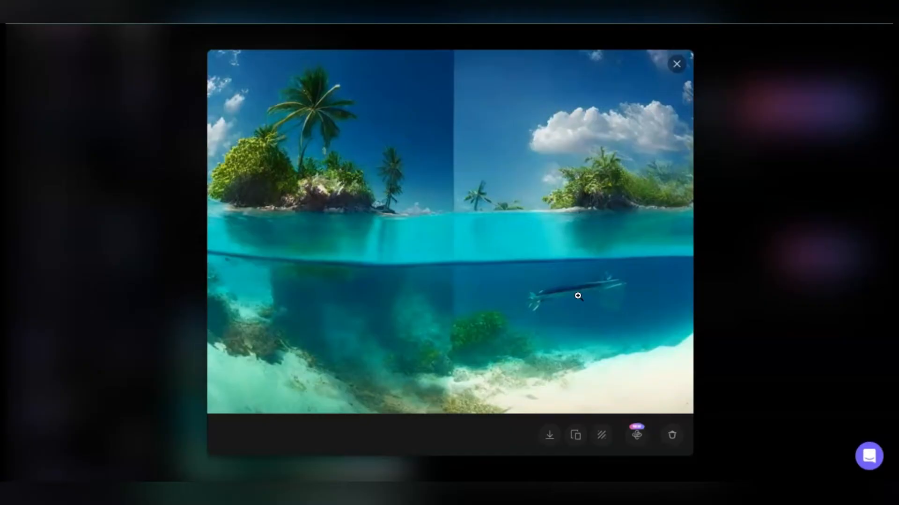
mouse_move(634, 171)
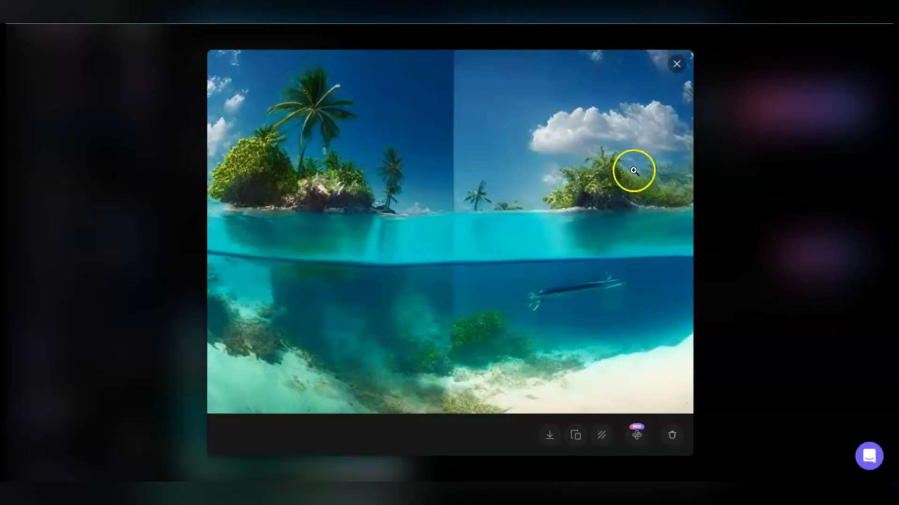
click(676, 63)
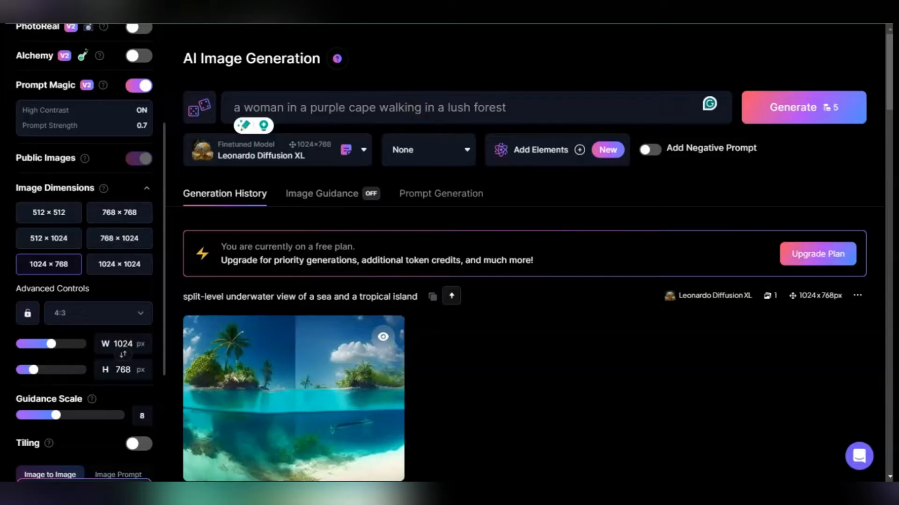
mouse_move(488, 116)
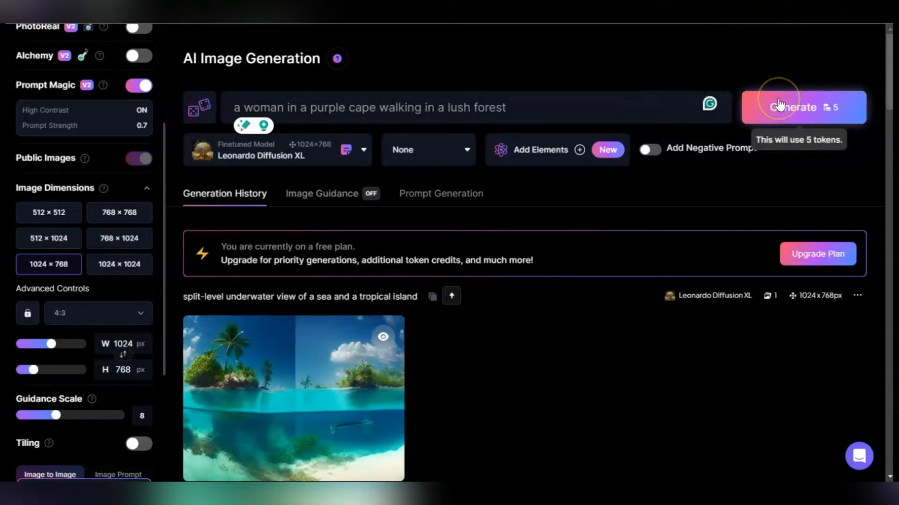
Step: Generate the purple-caped woman in a lush forest, then close the enlarged view
click(802, 107)
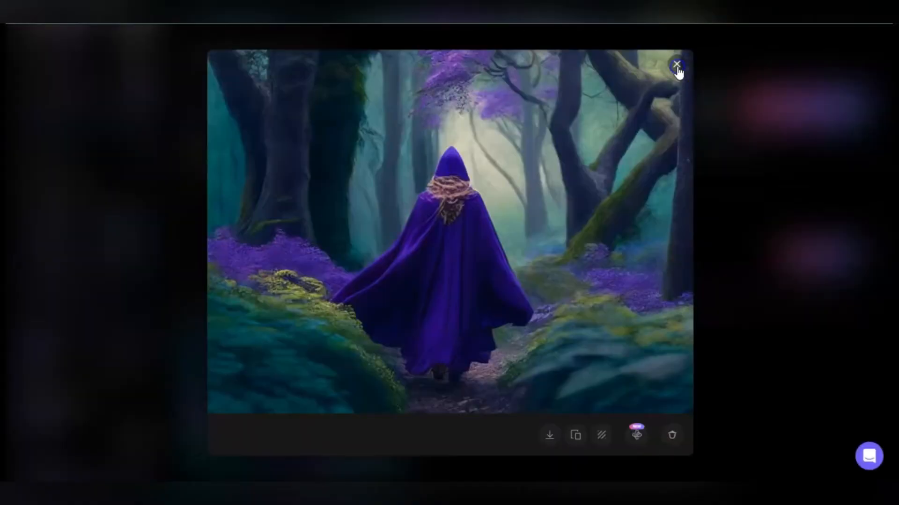
click(676, 65)
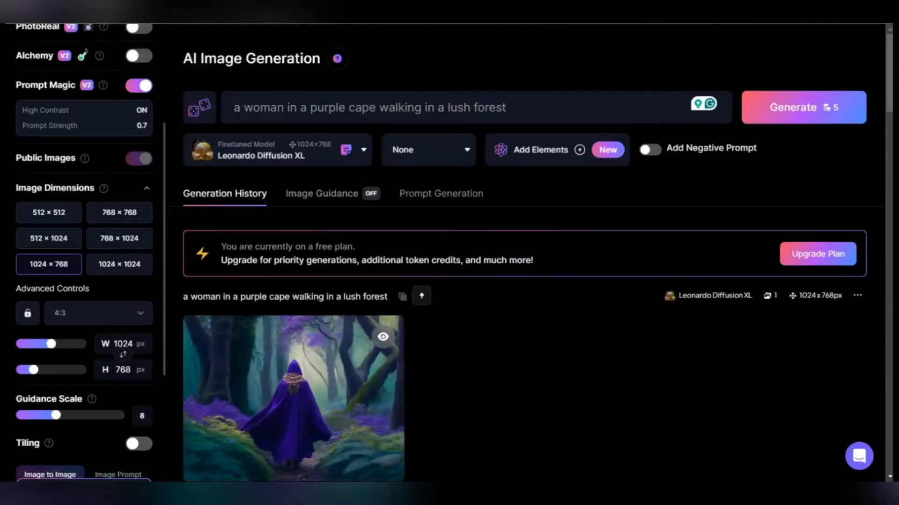
Step: Add thick brown trees and white/yellow daisies to the forest prompt and regenerate
click(306, 107)
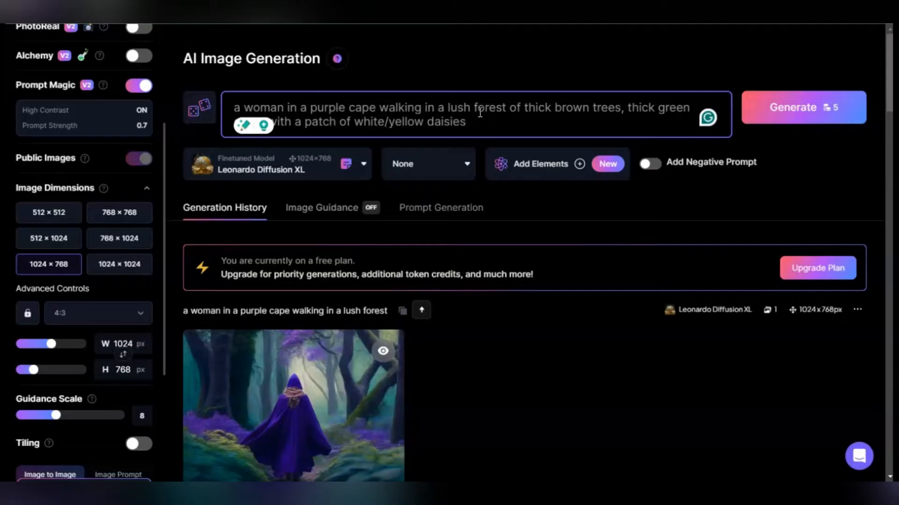
click(802, 107)
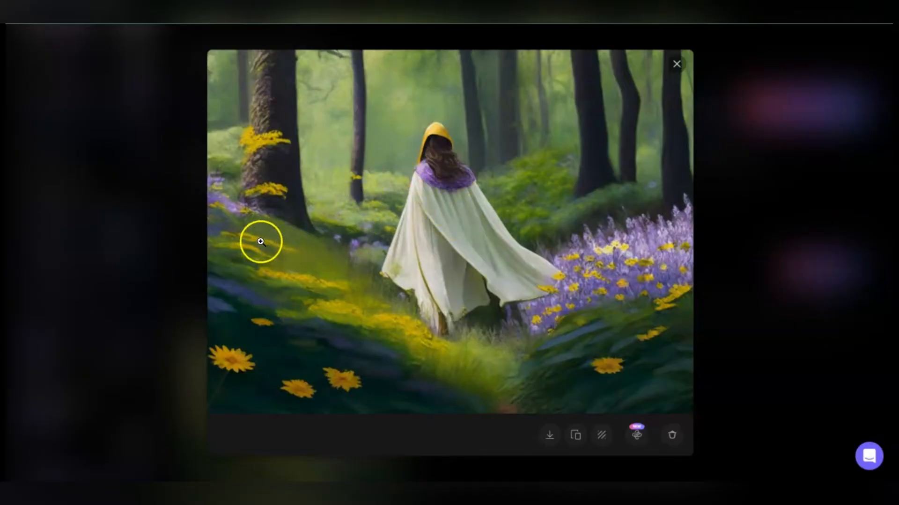
mouse_move(327, 302)
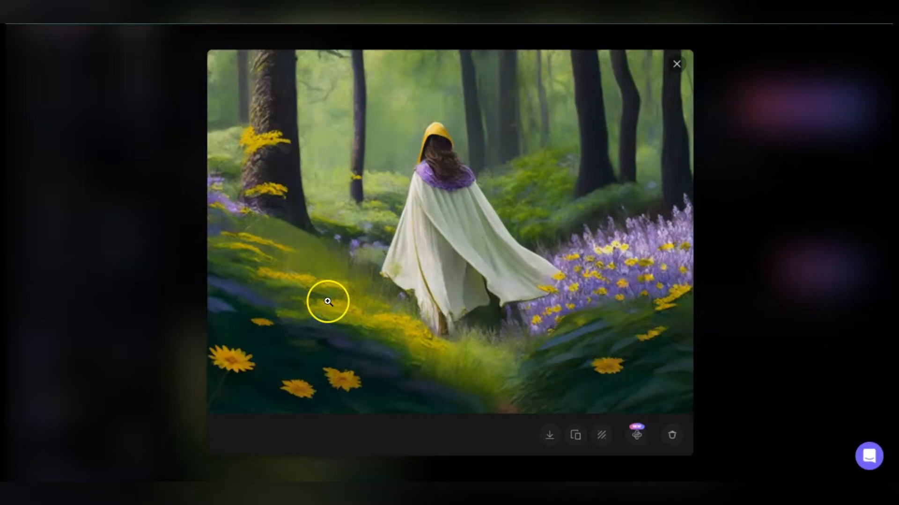
mouse_move(699, 272)
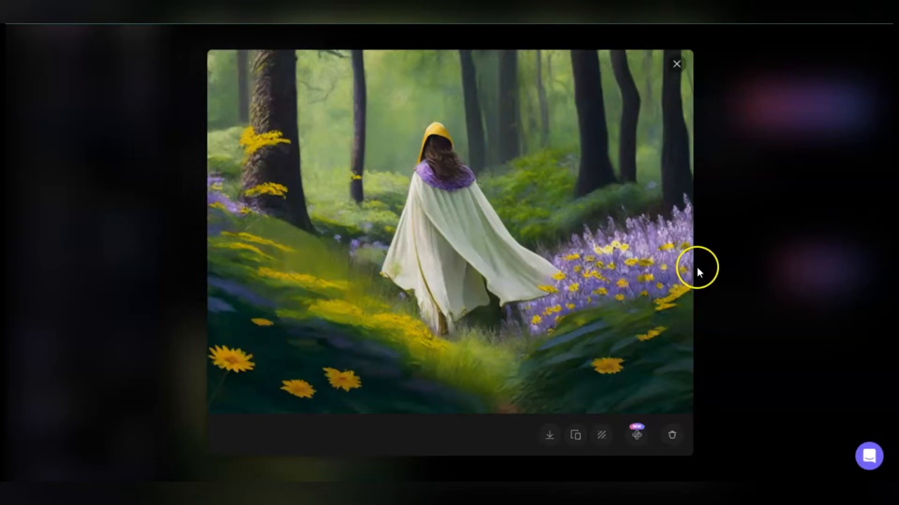
mouse_move(519, 225)
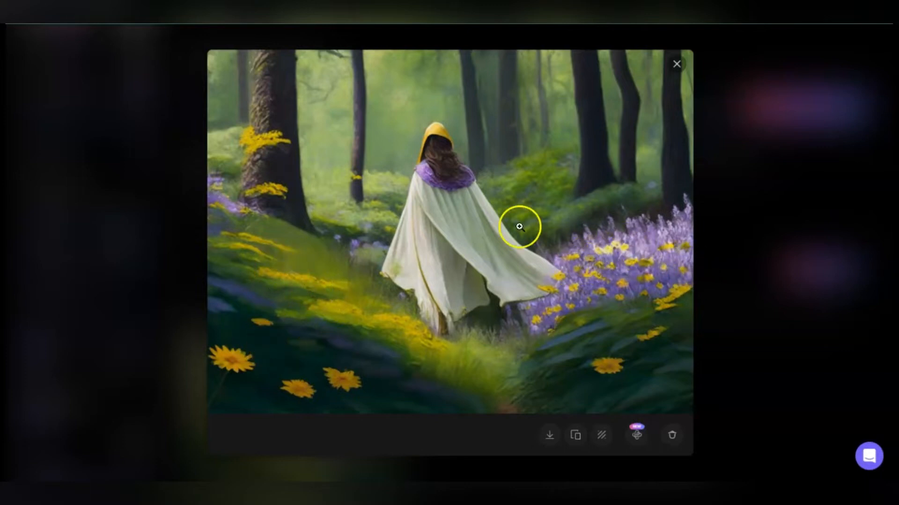
mouse_move(296, 224)
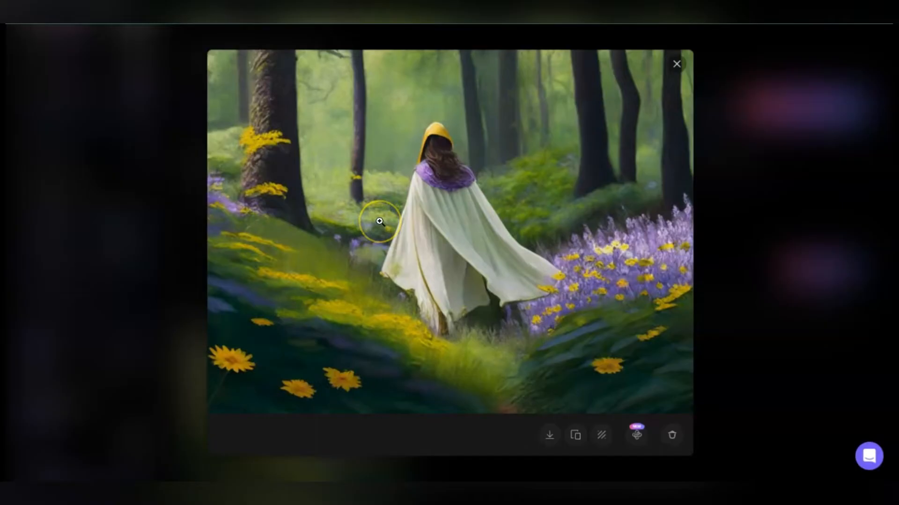
Step: Close the enlarged detailed forest scene preview
click(676, 63)
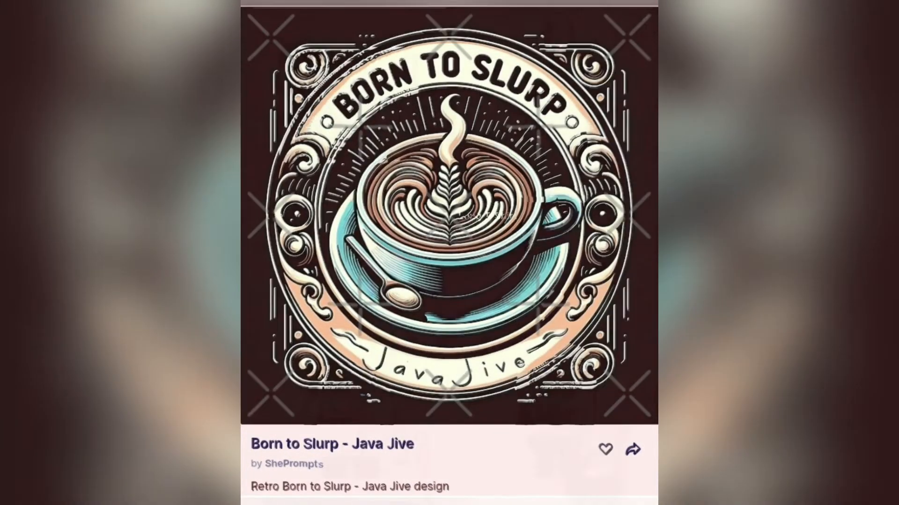
Step: Scroll through Redbubble's Born to Slurp mouse pads, shirts and laptop skins
scroll(down, 3)
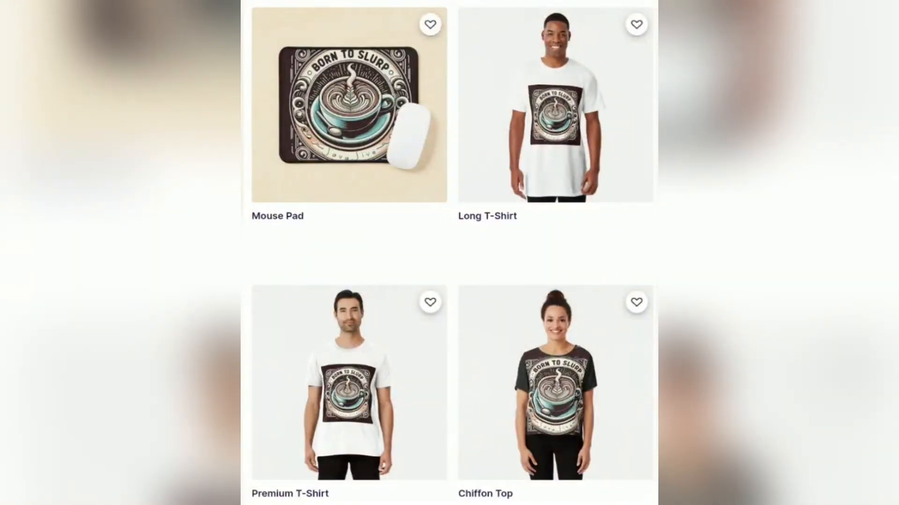
scroll(down, 3)
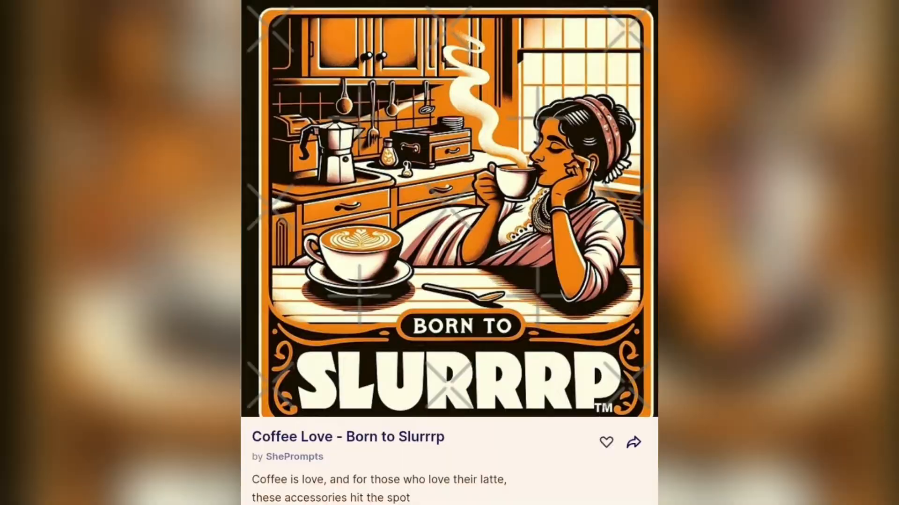
scroll(down, 3)
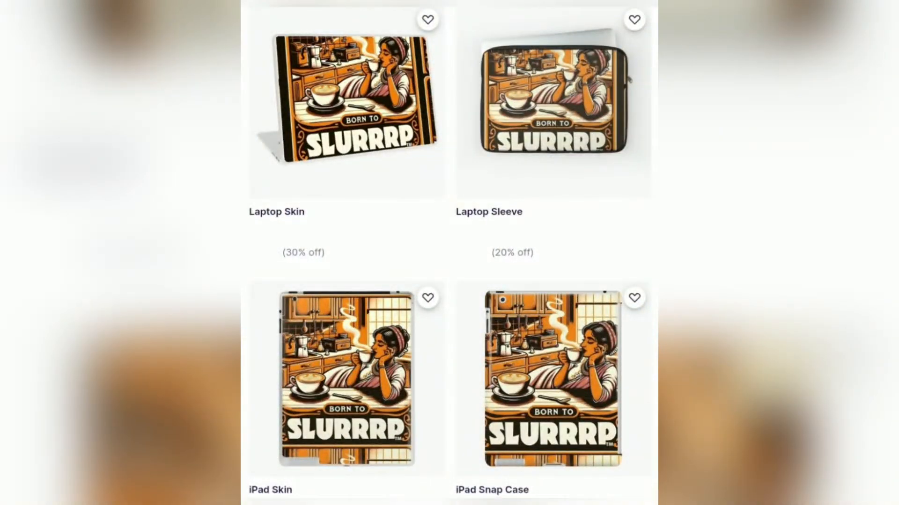
scroll(down, 3)
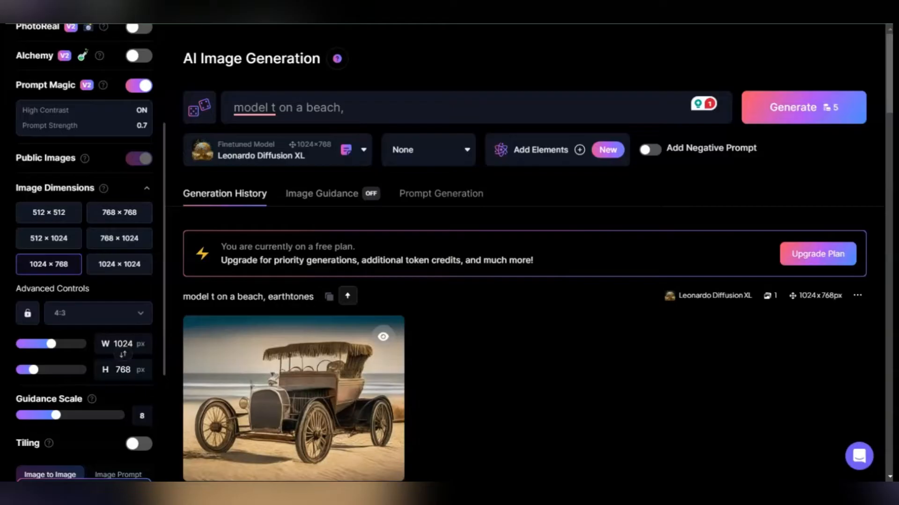
Step: Correct the prompt to 'Model T' and begin appending 'monochrome green'
click(263, 108)
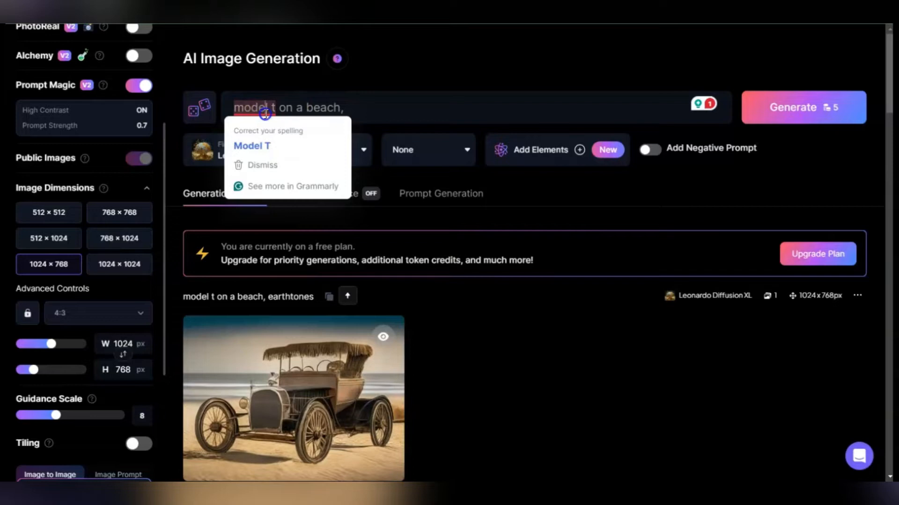
click(251, 145)
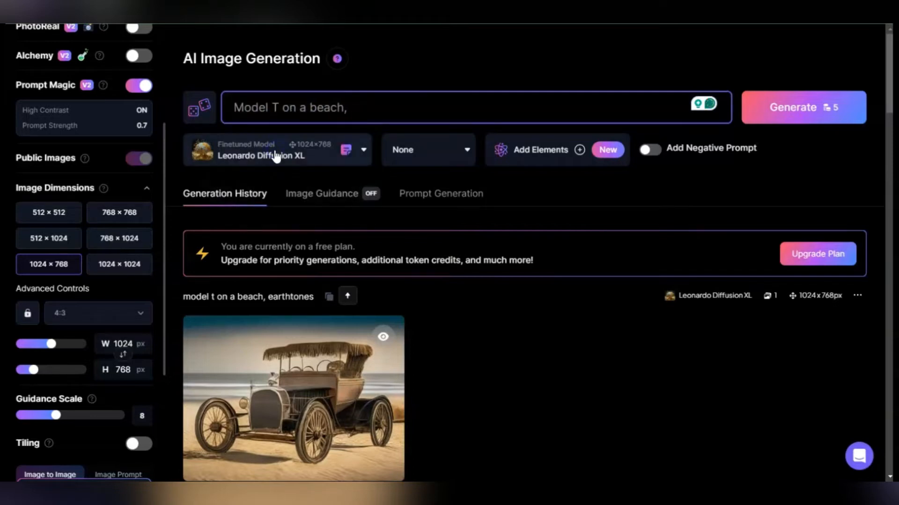
click(279, 107)
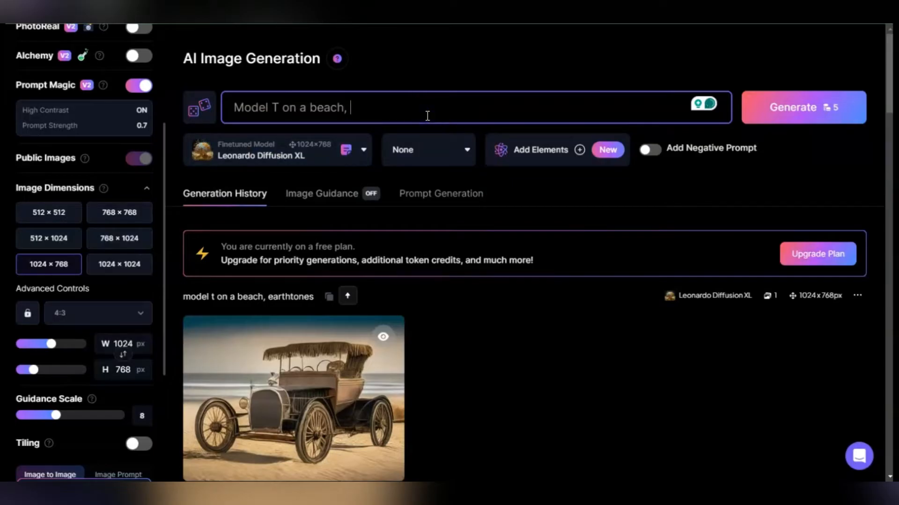
text(monochrome with)
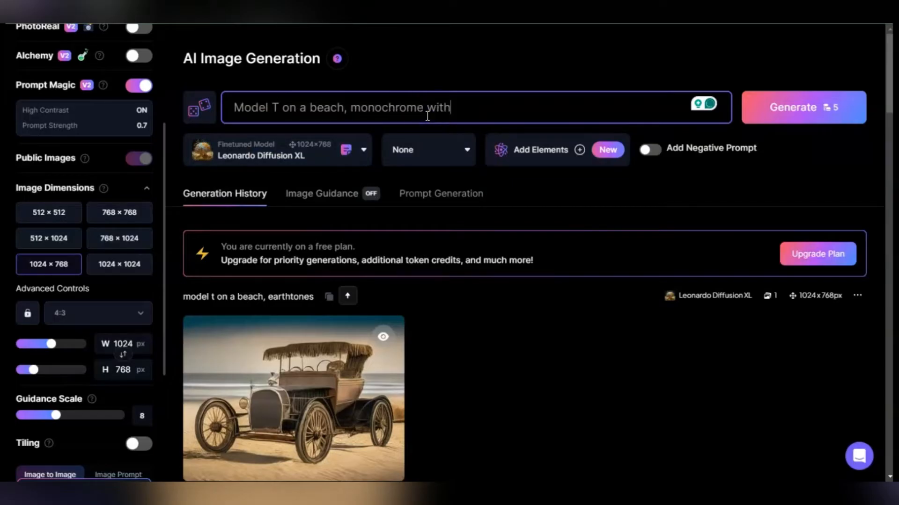
text(gree)
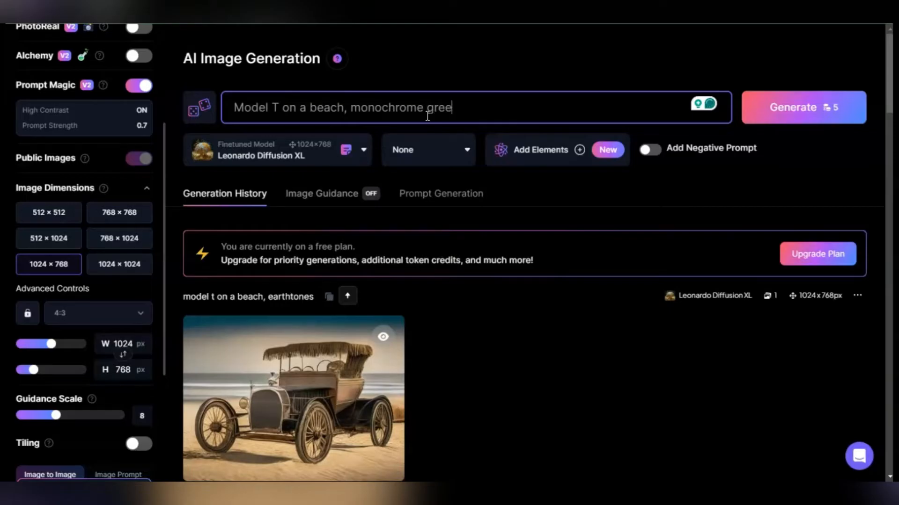
mouse_move(829, 108)
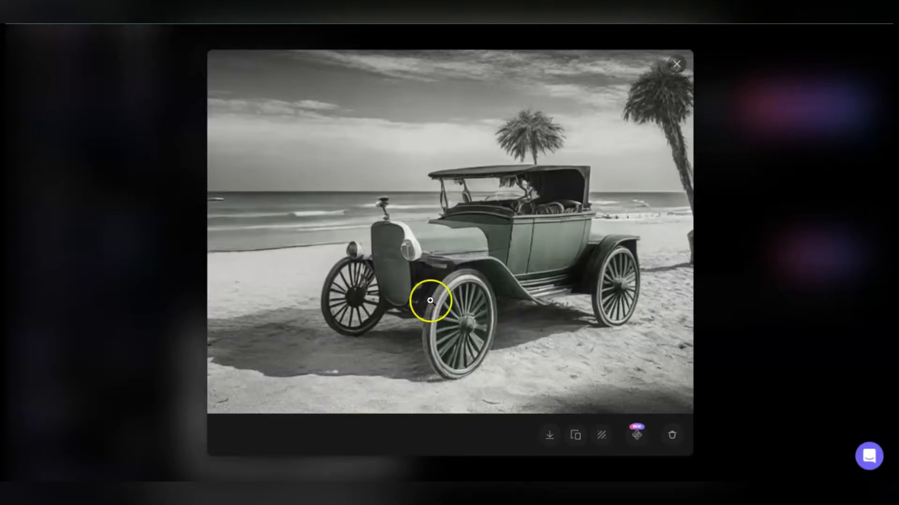
mouse_move(425, 165)
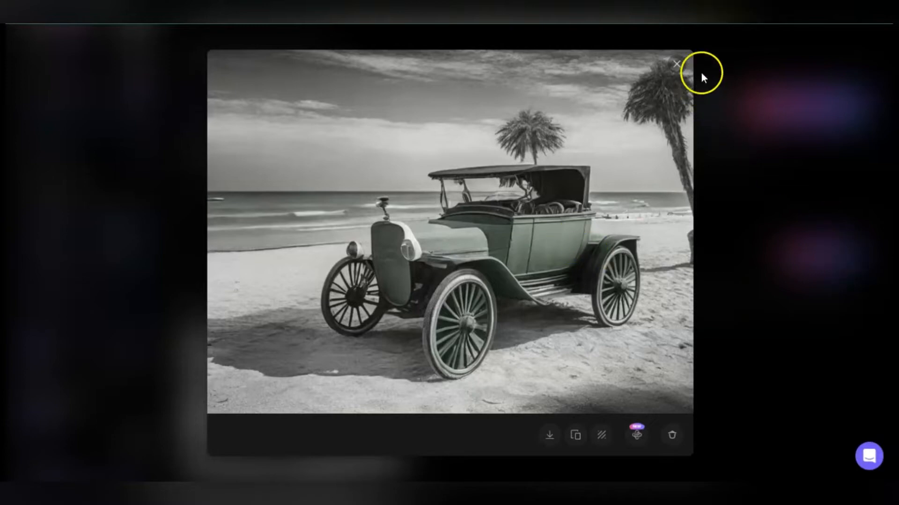
Step: Swap 'monochrome green' for 'earth tones', regenerate the beach Model T, and review it
click(675, 64)
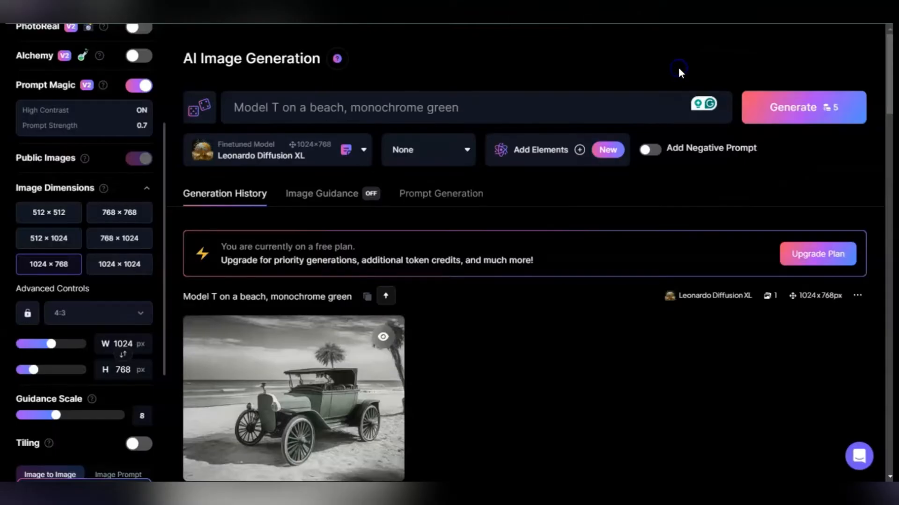
double_click(444, 107)
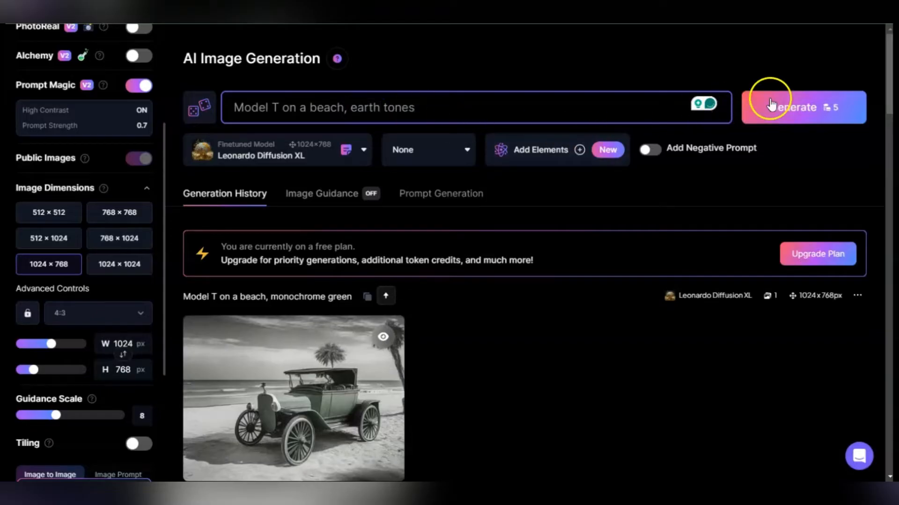
click(802, 107)
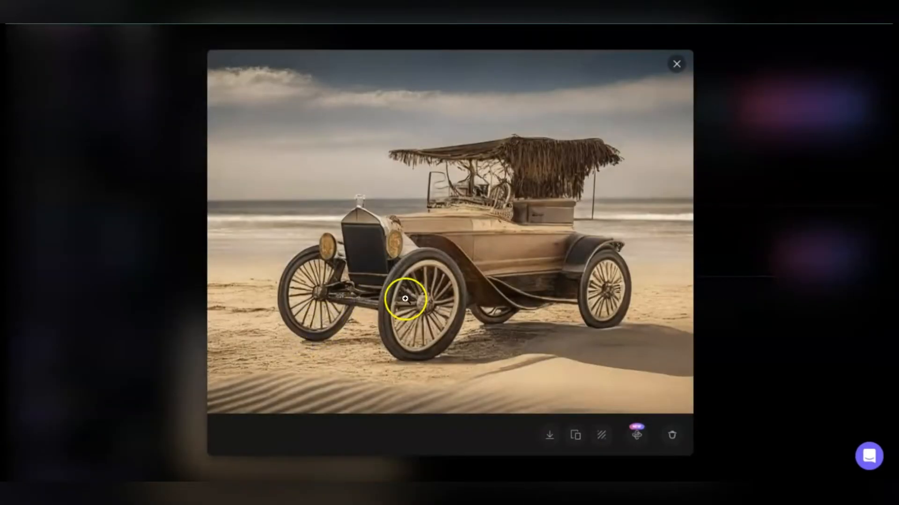
mouse_move(440, 243)
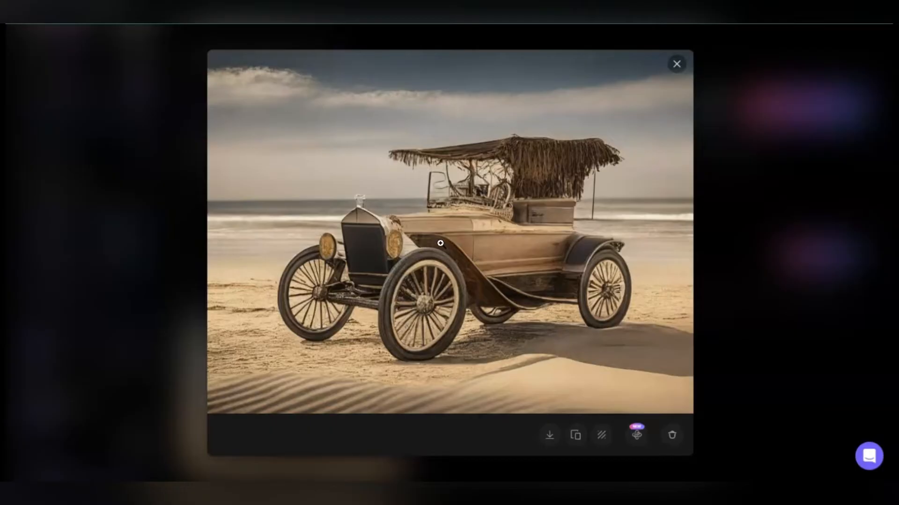
mouse_move(617, 194)
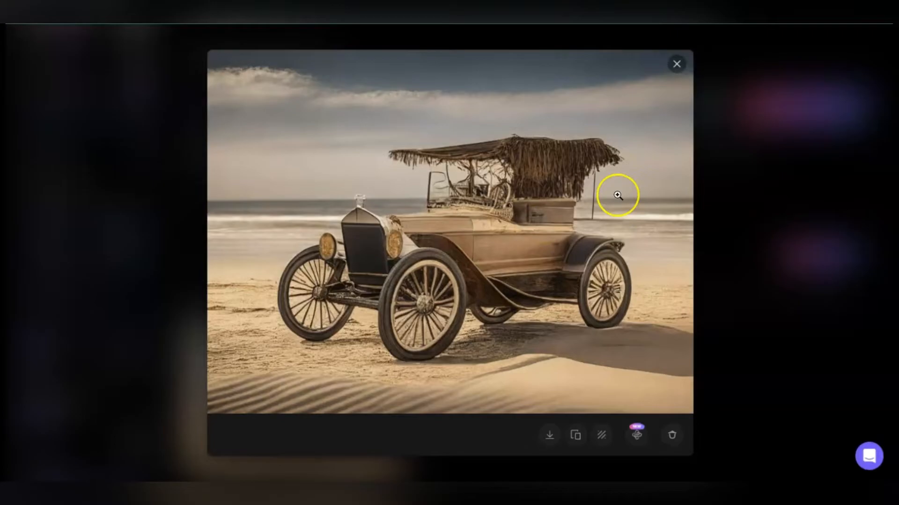
click(677, 64)
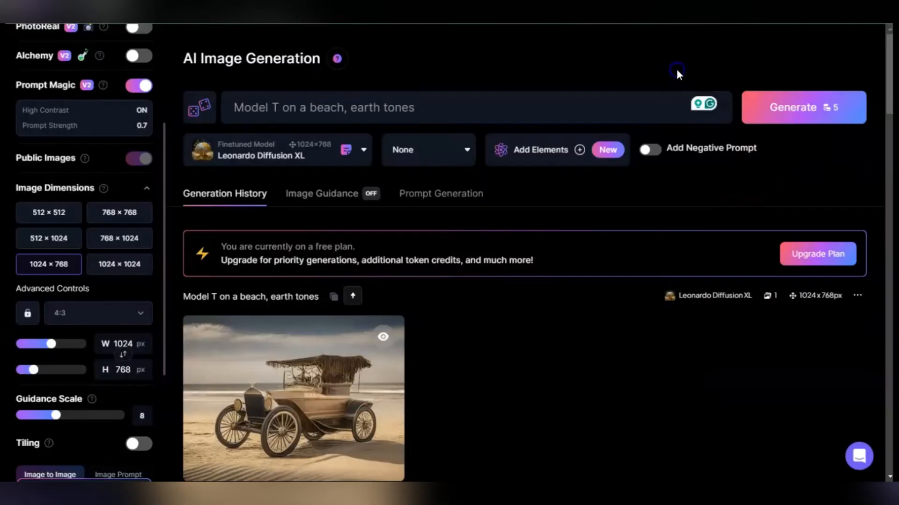
mouse_move(677, 74)
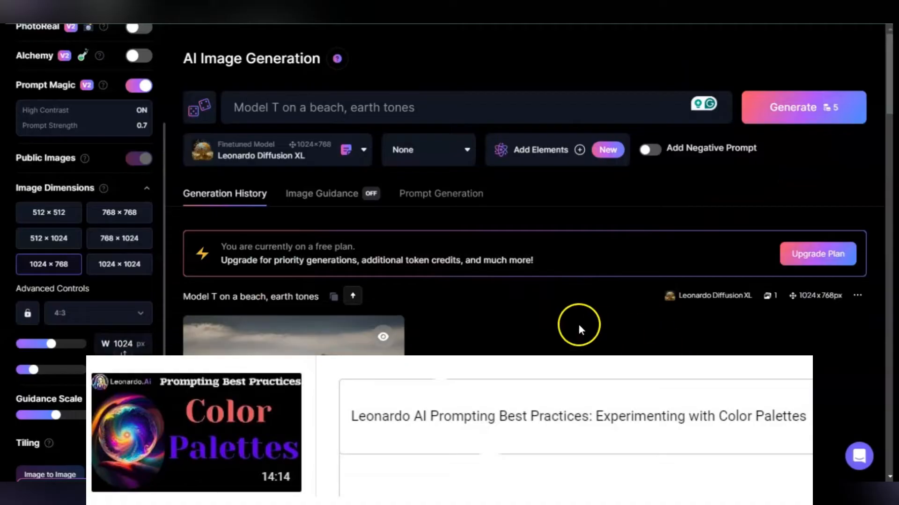
mouse_move(563, 326)
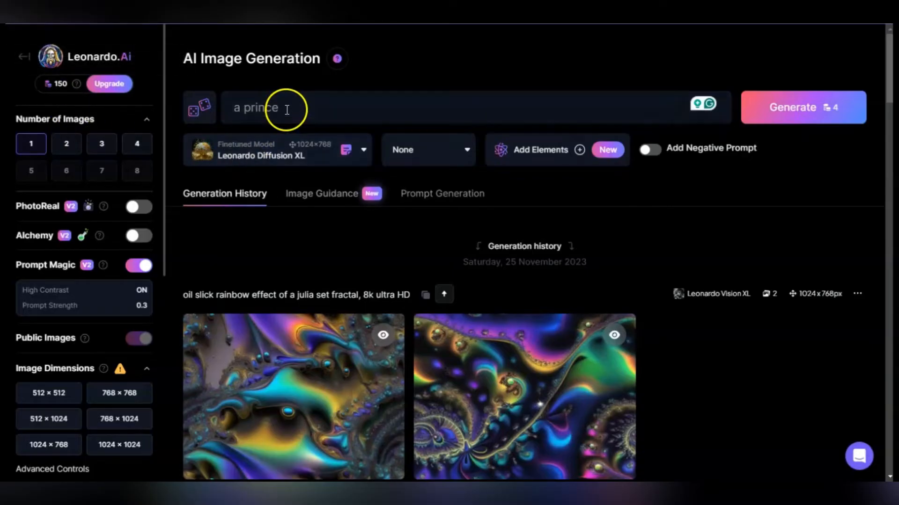
mouse_move(745, 153)
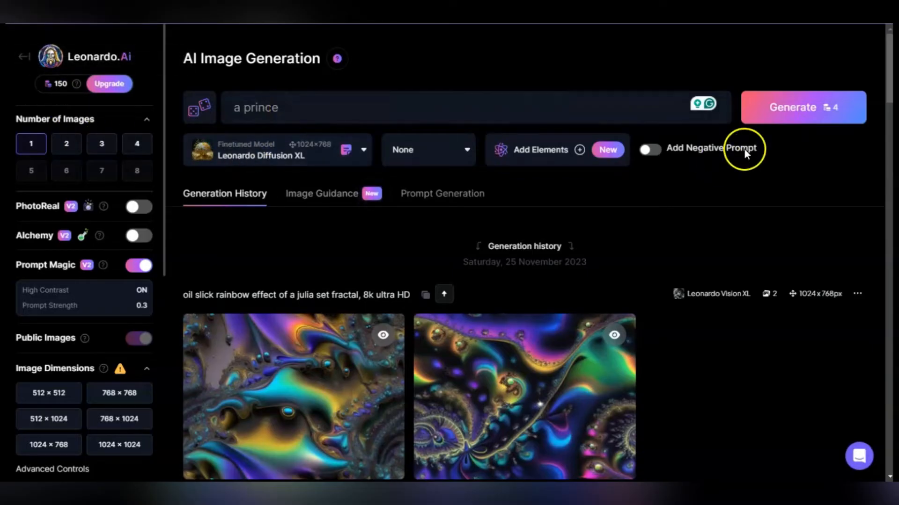
Step: Generate and view a prince portrait, then a warlock image from the edited prompt
click(802, 108)
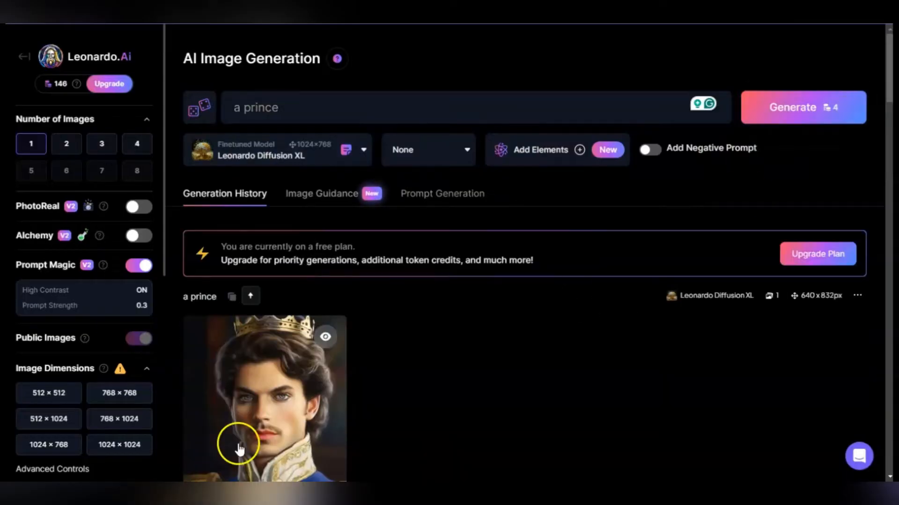
click(264, 401)
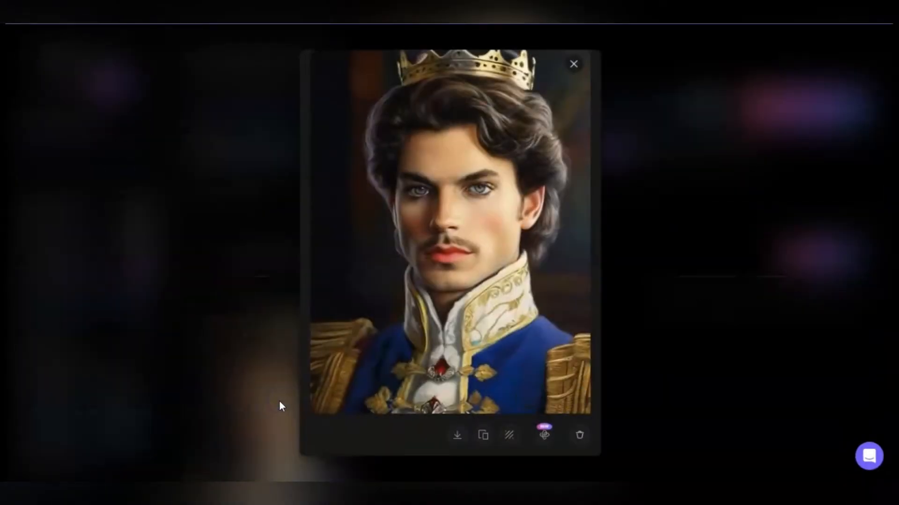
mouse_move(573, 63)
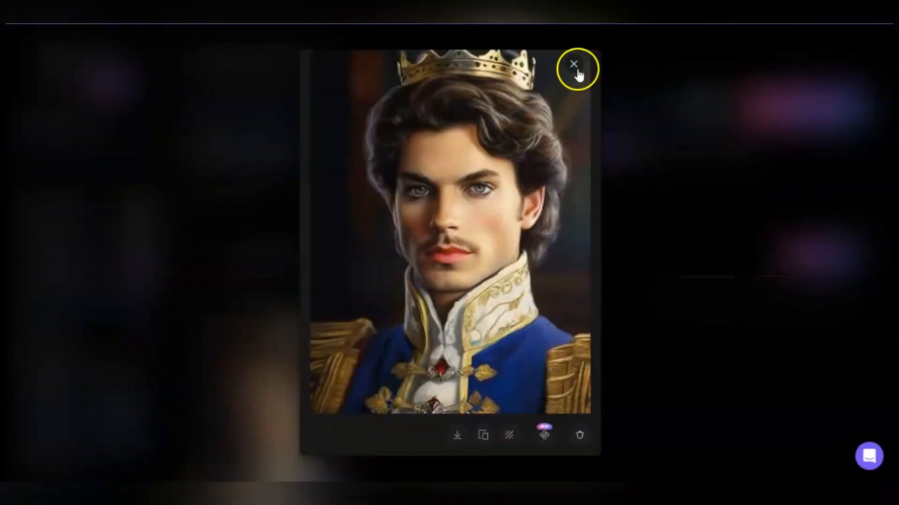
click(573, 63)
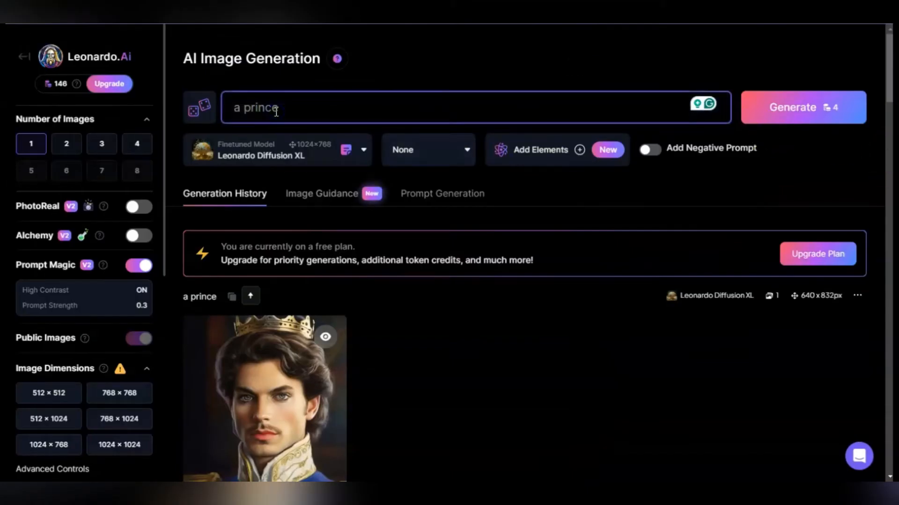
key(Backspace)
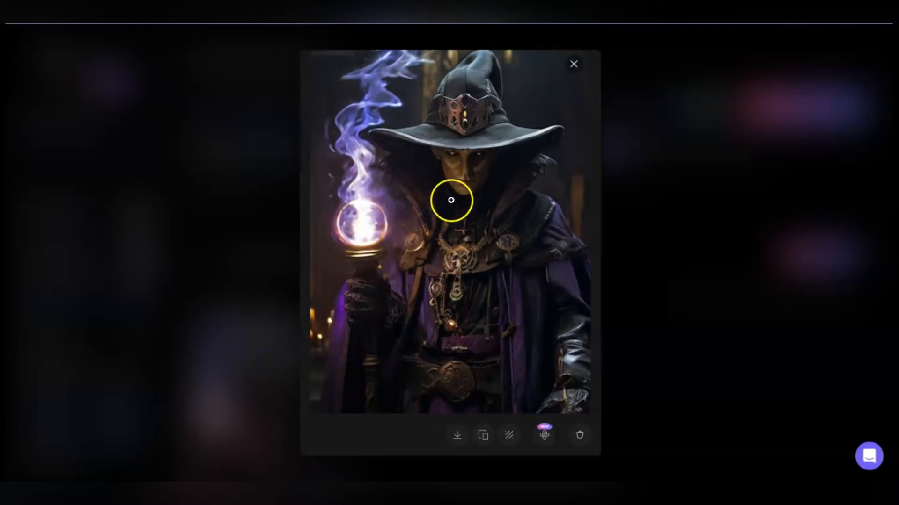
mouse_move(410, 210)
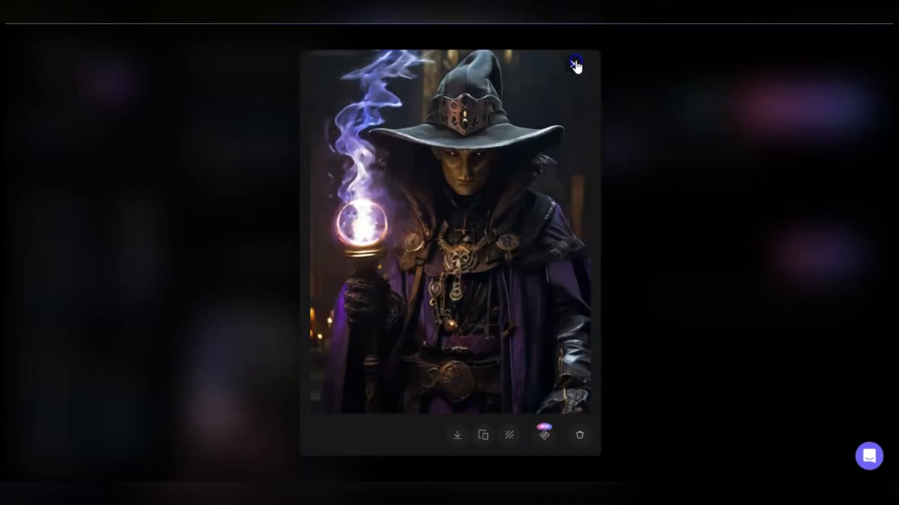
click(575, 62)
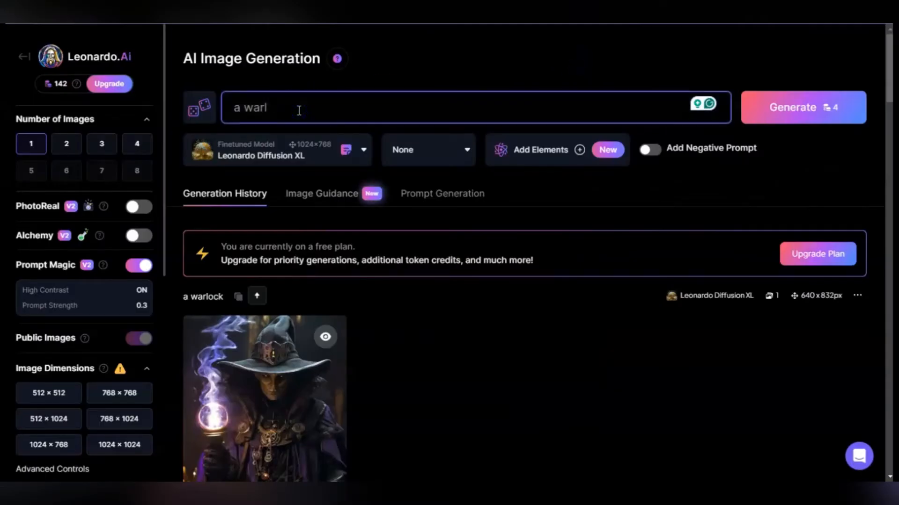
Step: Change the prompt to 'a warrior', generate it, and inspect the image full size
key(Backspace)
text(rior)
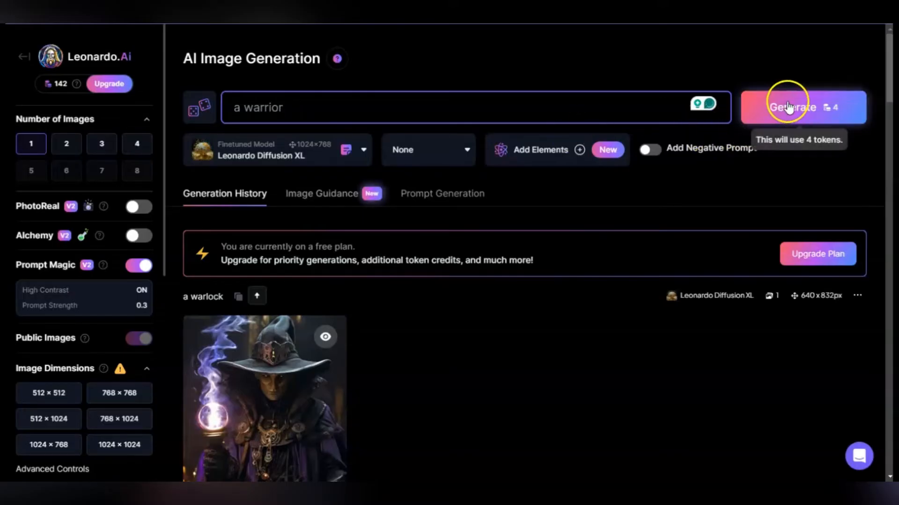
click(790, 107)
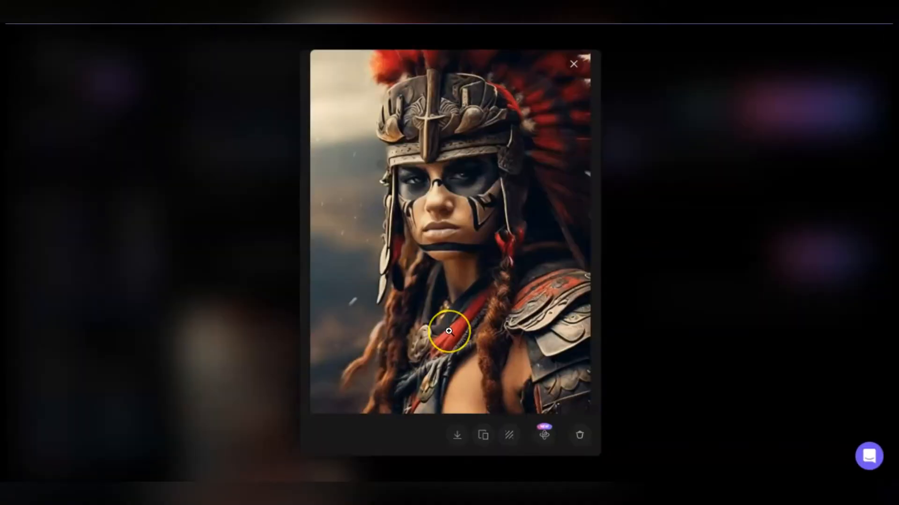
mouse_move(396, 318)
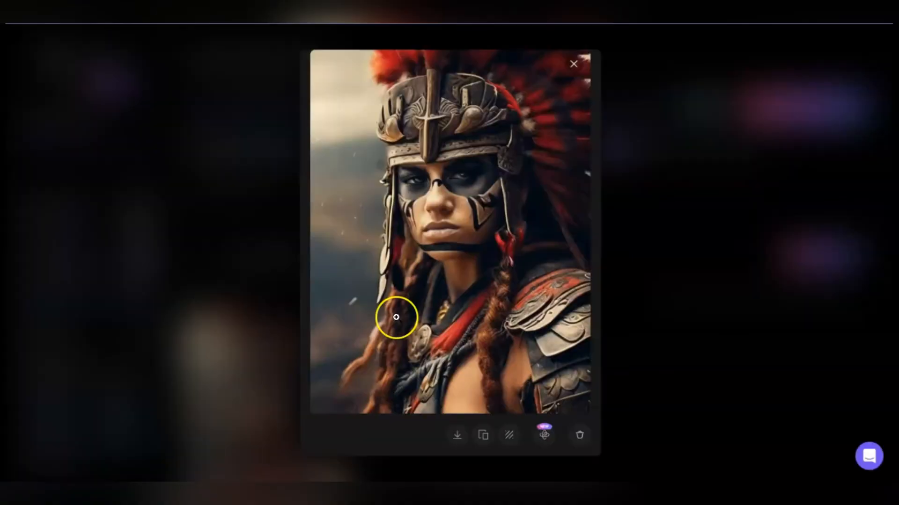
click(573, 63)
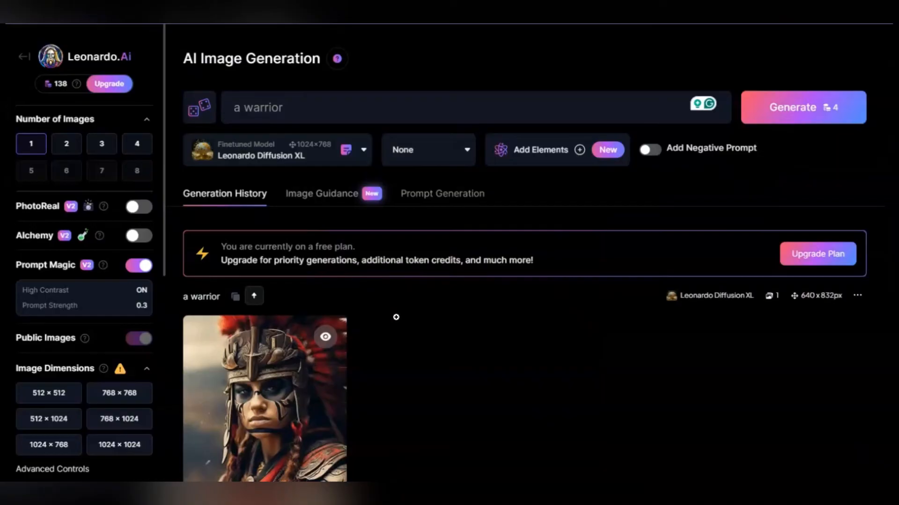
click(264, 401)
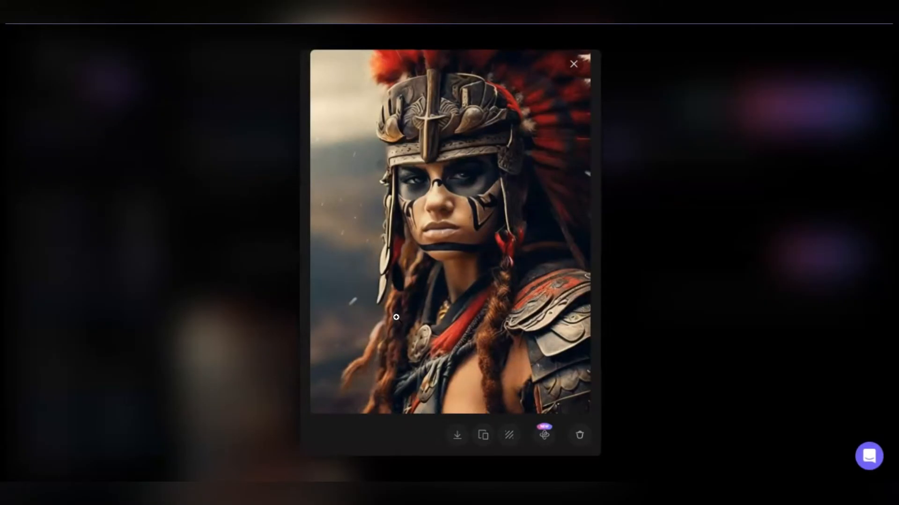
click(574, 64)
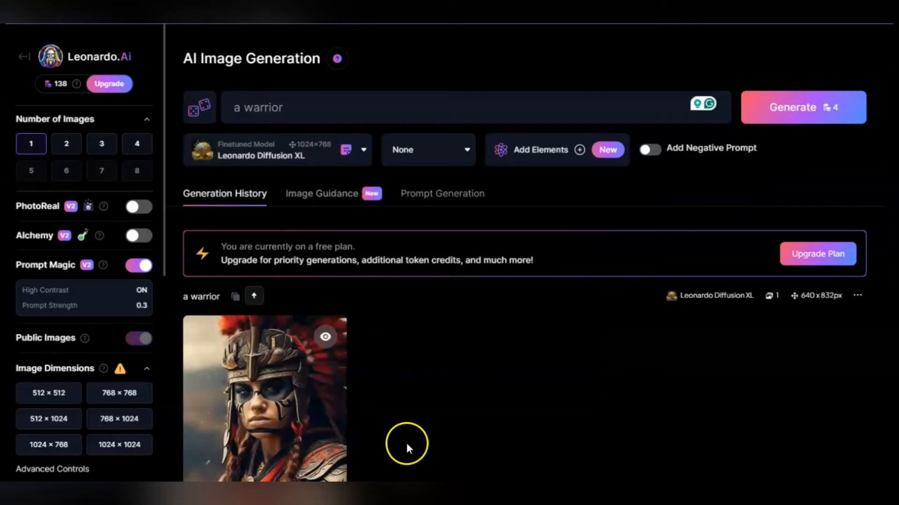
click(264, 398)
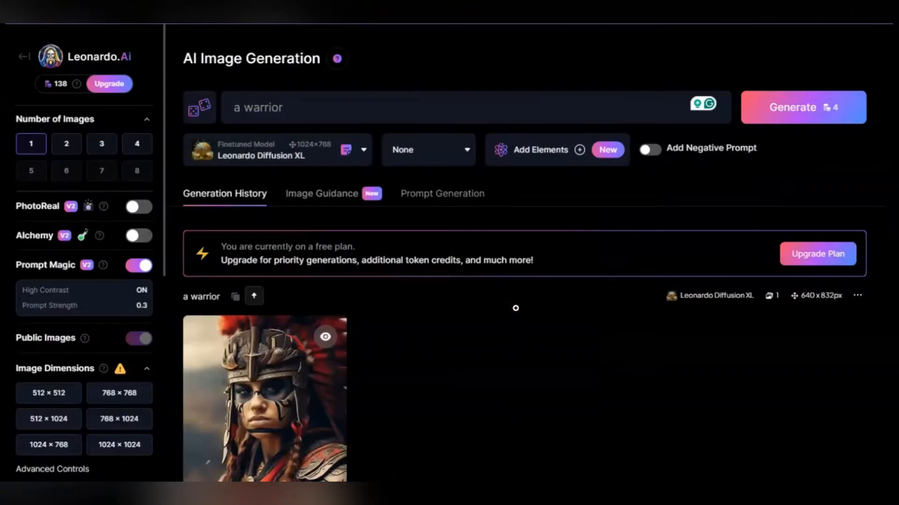
click(264, 397)
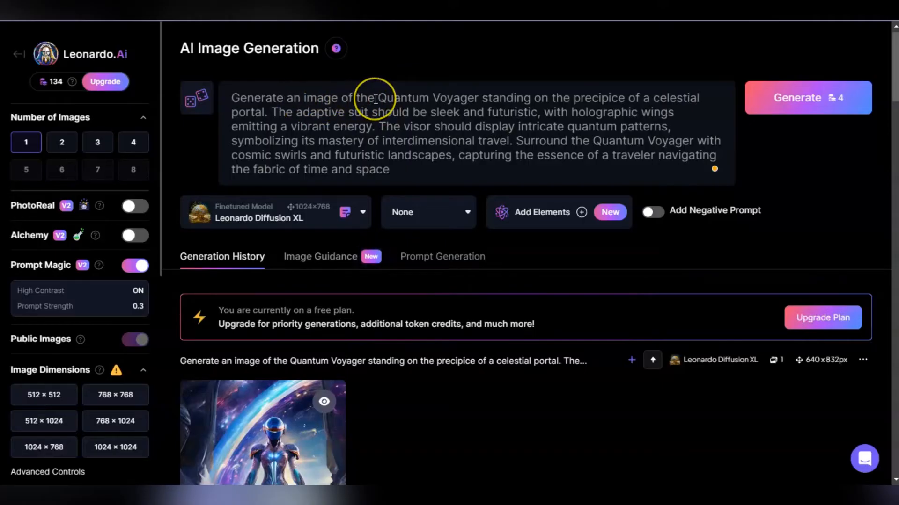
Step: Replace 'Generate an image of the' with 'sleek' and remove redundant words from the prompt
drag(232, 97, 375, 97)
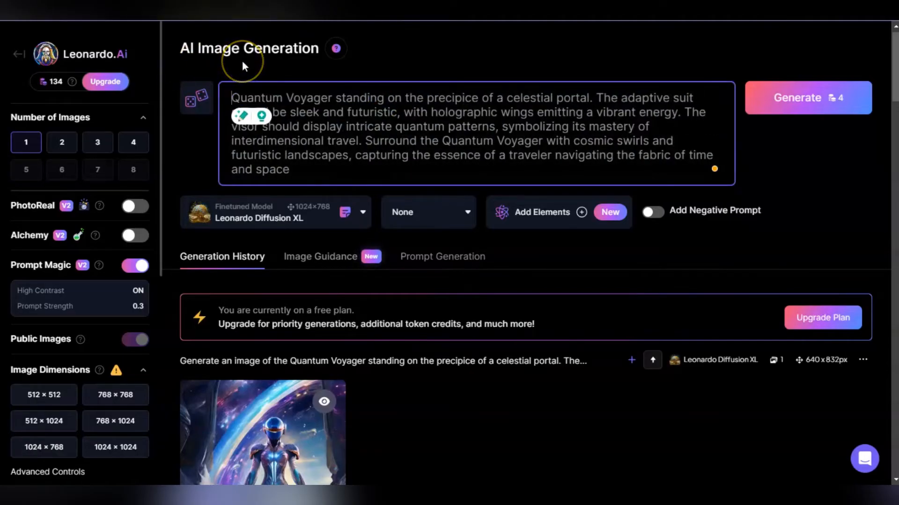
mouse_move(424, 100)
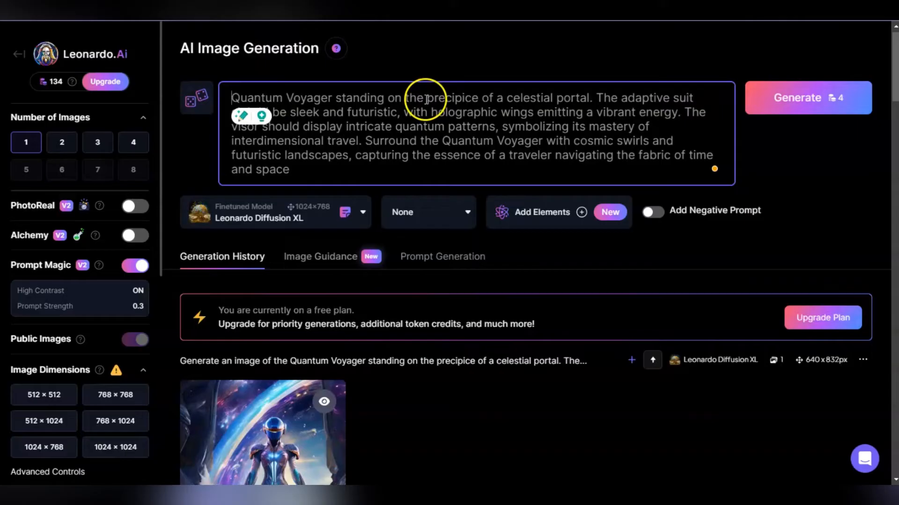
mouse_move(544, 112)
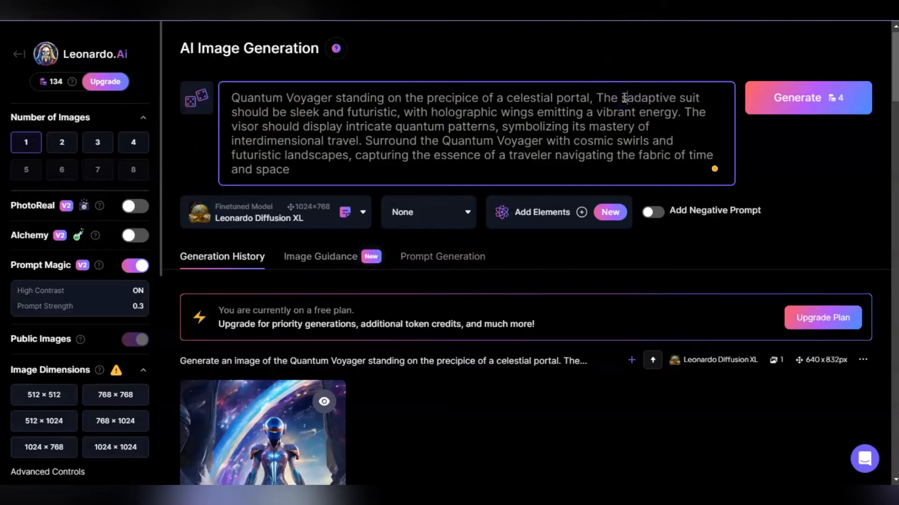
text(sleek, futuristic)
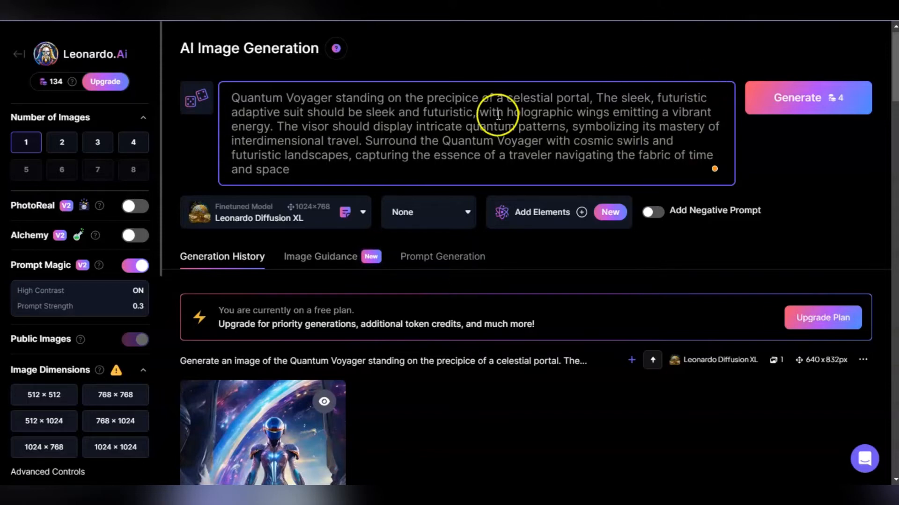
double_click(607, 98)
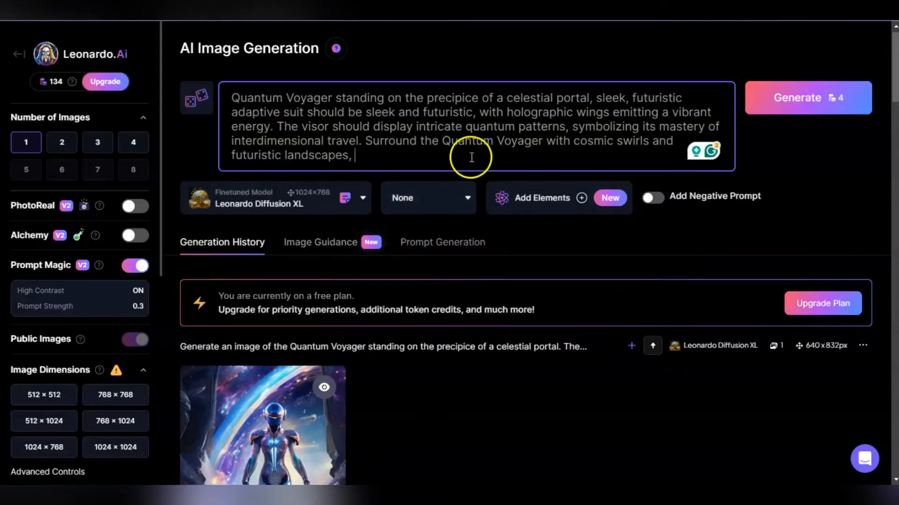
mouse_move(427, 122)
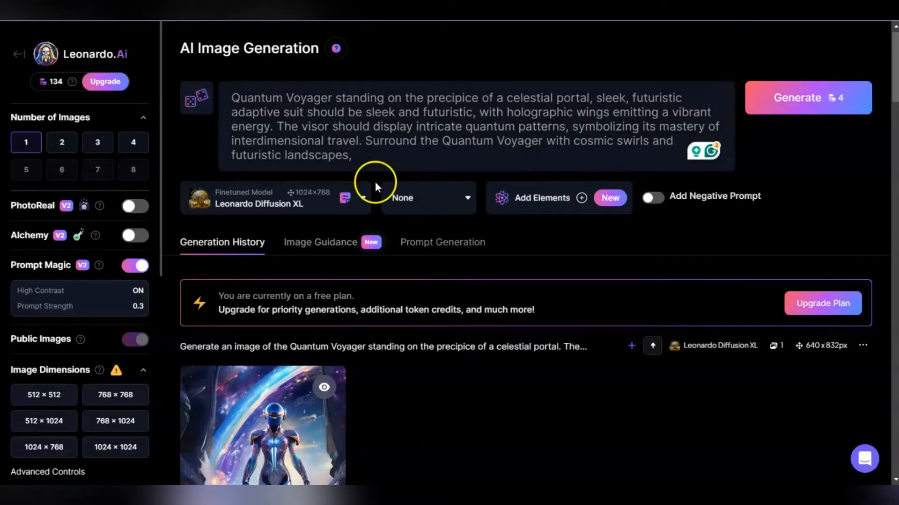
mouse_move(383, 389)
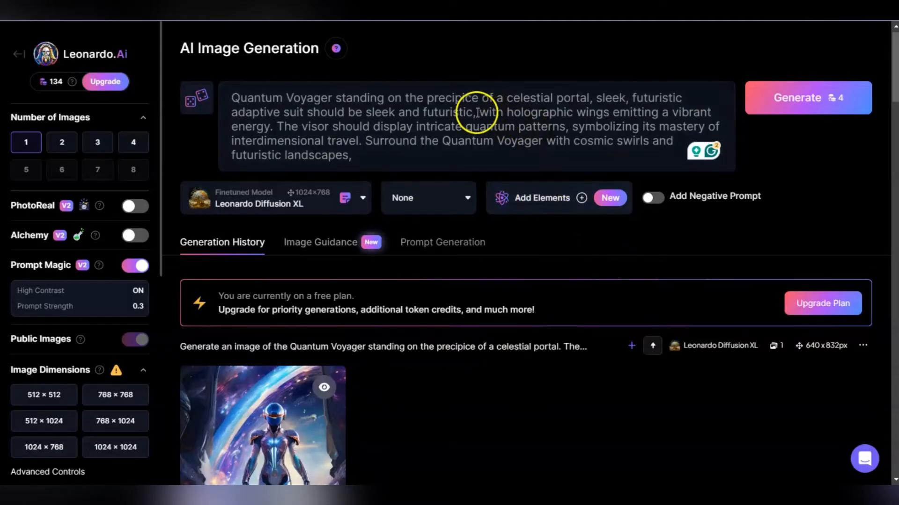
mouse_move(441, 93)
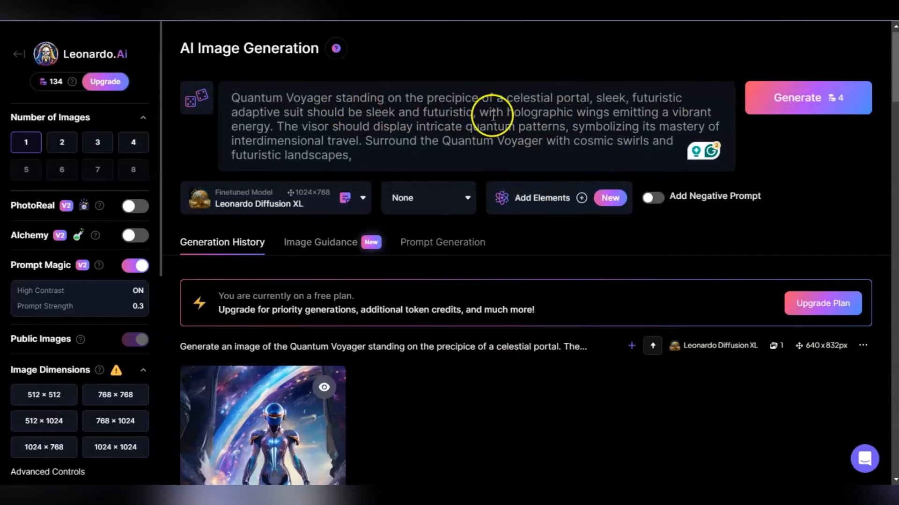
Step: Remove the repeated suit description and generate from the shortened prompt
drag(508, 112, 375, 127)
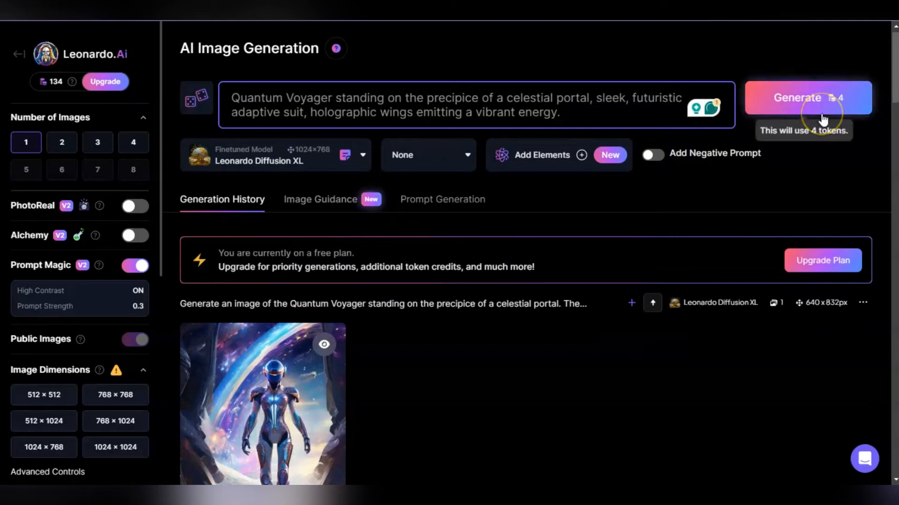
click(807, 97)
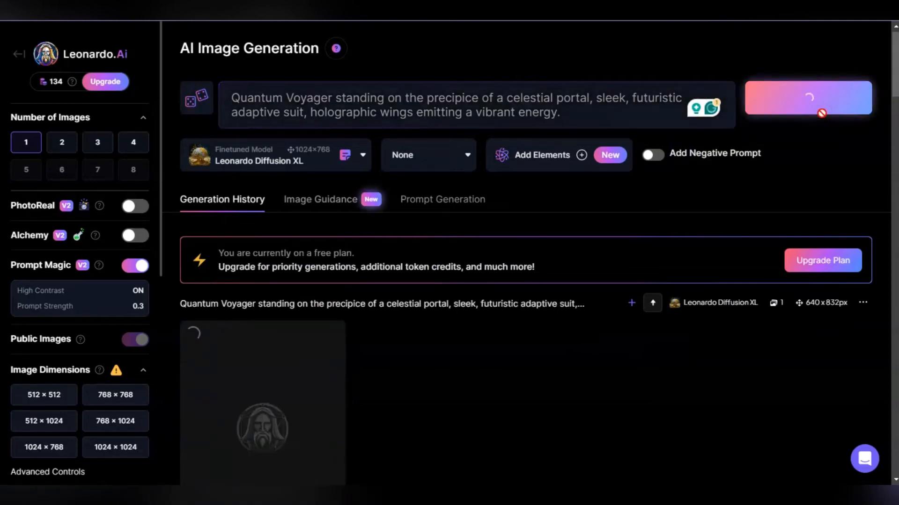
Step: Generate the winged Quantum Voyager image and scroll down the generation history
click(807, 97)
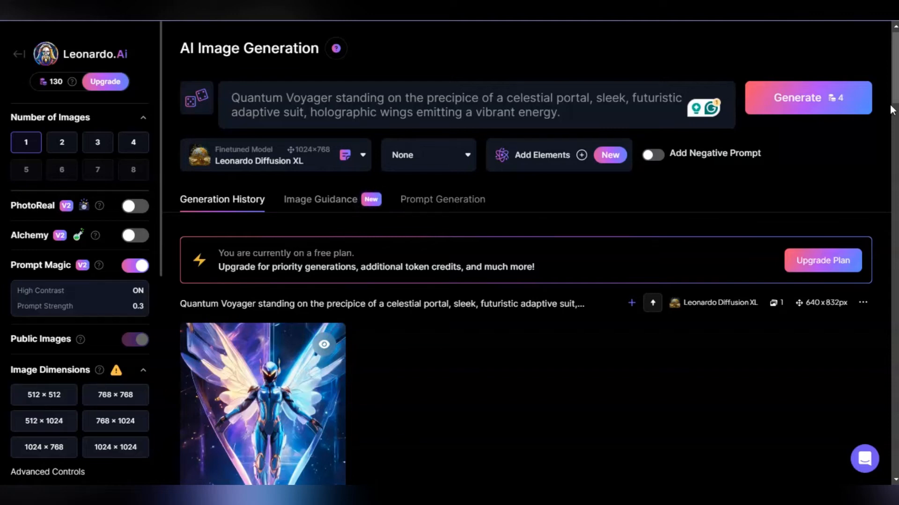
scroll(down, 3)
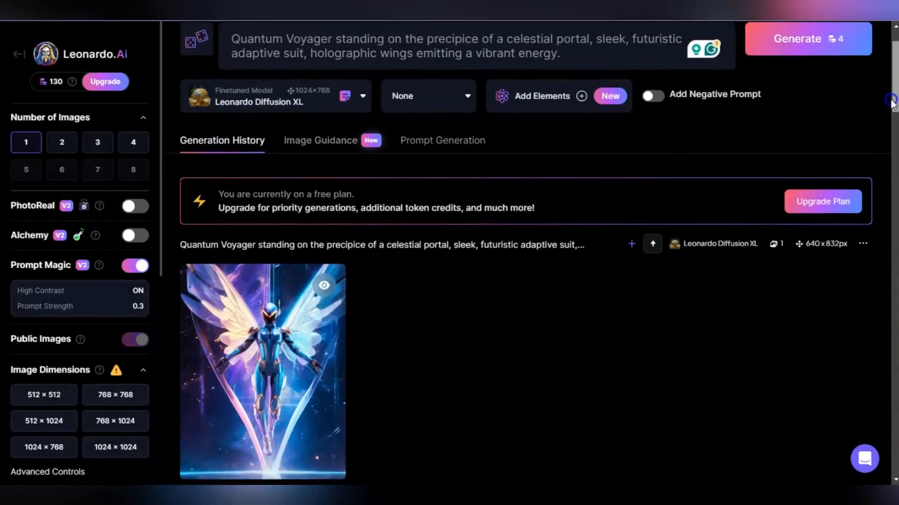
scroll(down, 3)
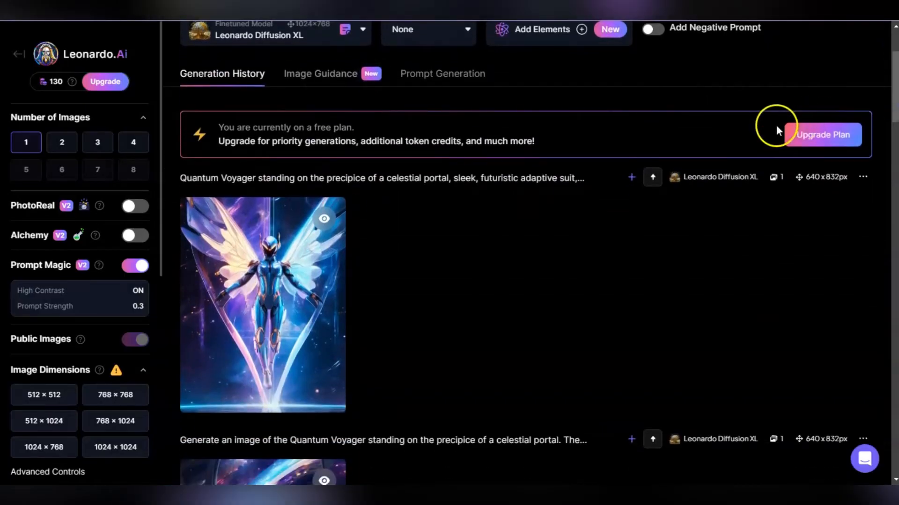
mouse_move(891, 96)
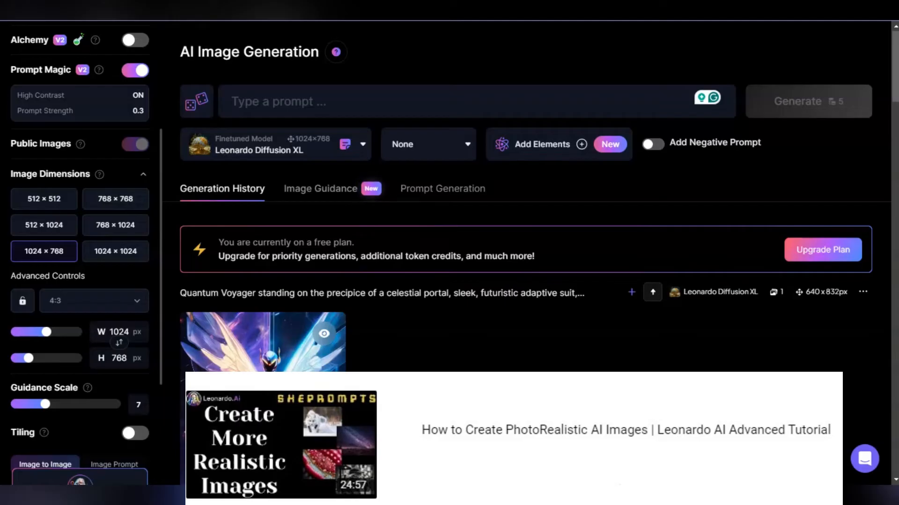
Step: Generate 'ghostly image of a shipwreck on a dark moonlit beach, long exposure photography'
scroll(down, 3)
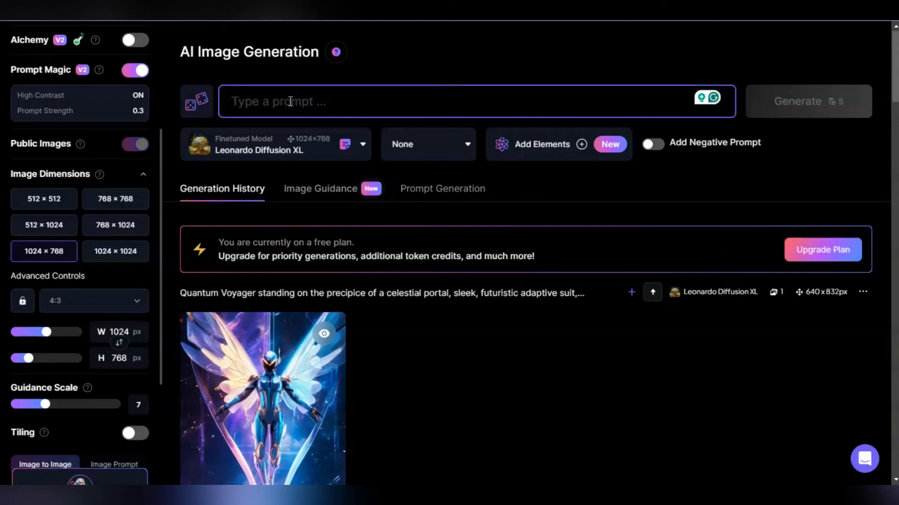
text(ghostly image of a shipwreck on a dark moonlit beach, long exposure photography 20-second exposure time, ghostly crashing waves surrounding the wreck, f/5.6, ISO 200, mysterious, eerie)
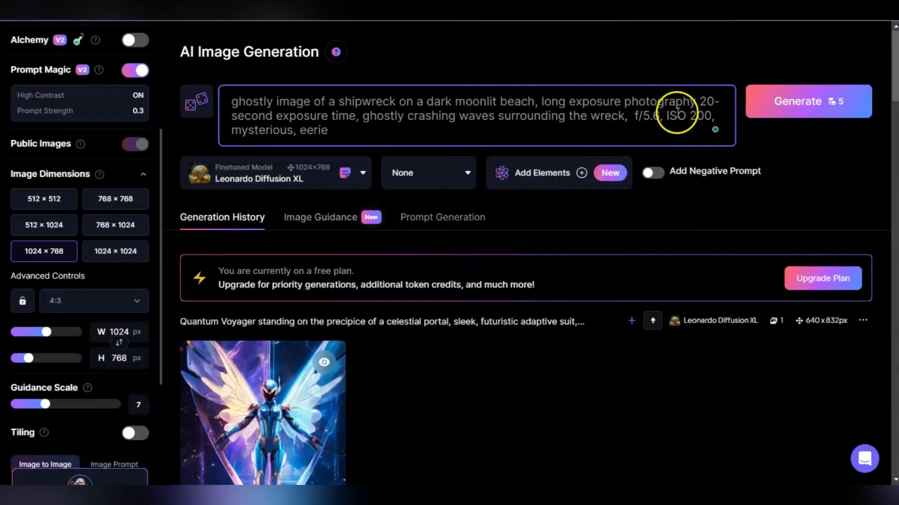
mouse_move(773, 108)
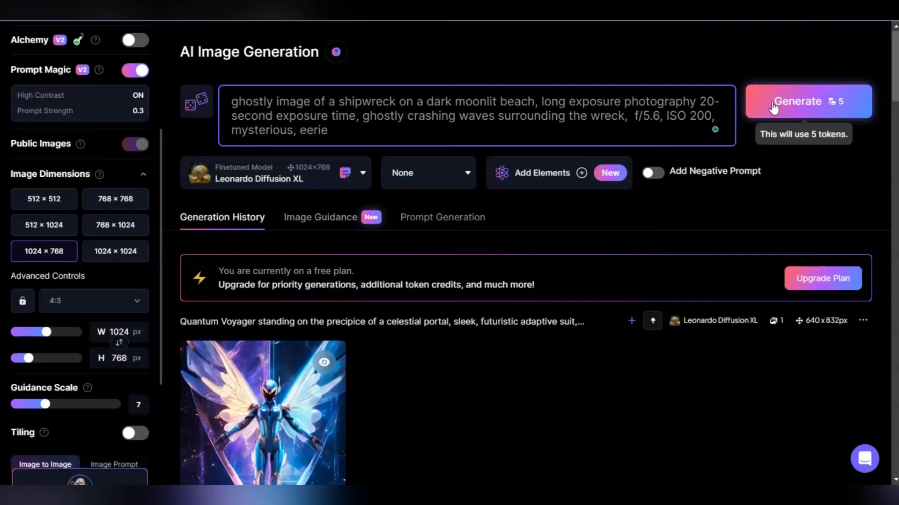
click(798, 102)
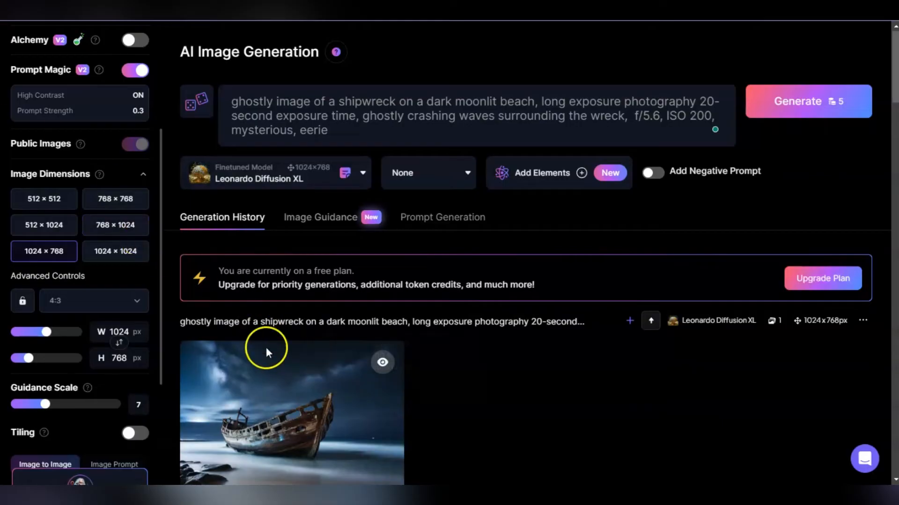
mouse_move(468, 306)
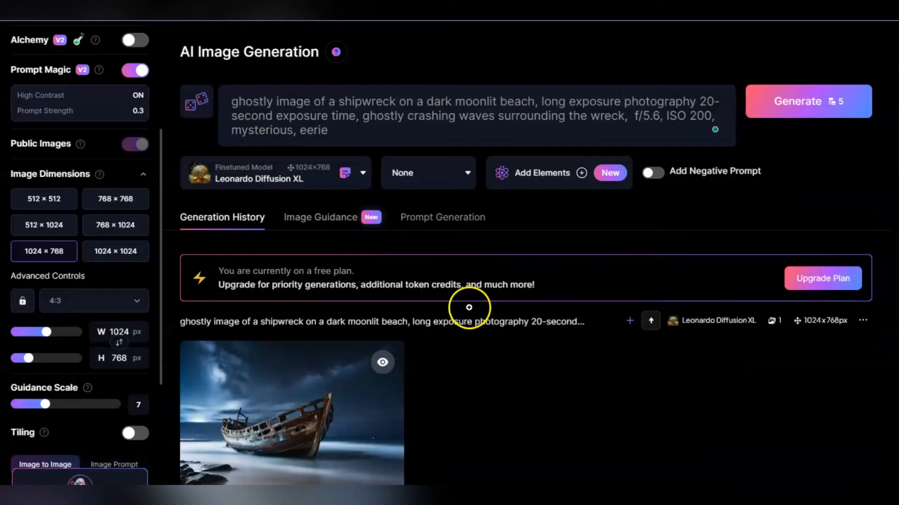
click(291, 413)
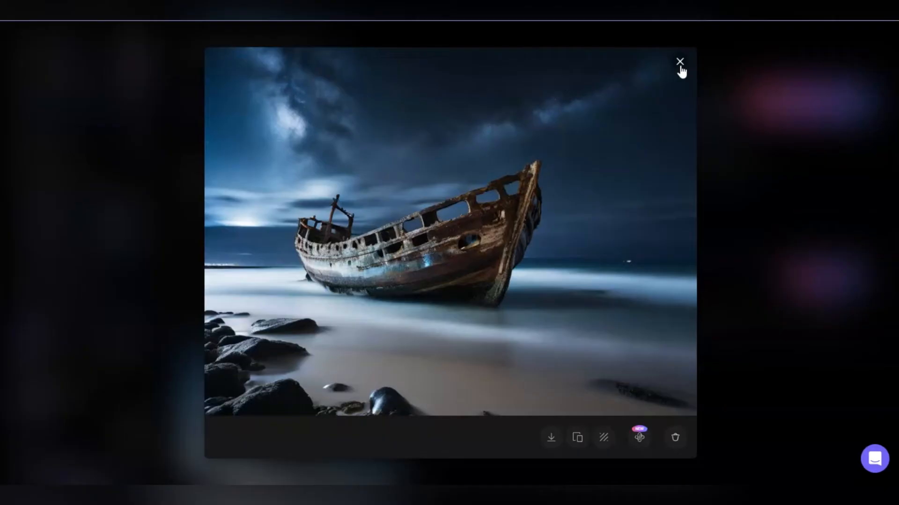
click(679, 61)
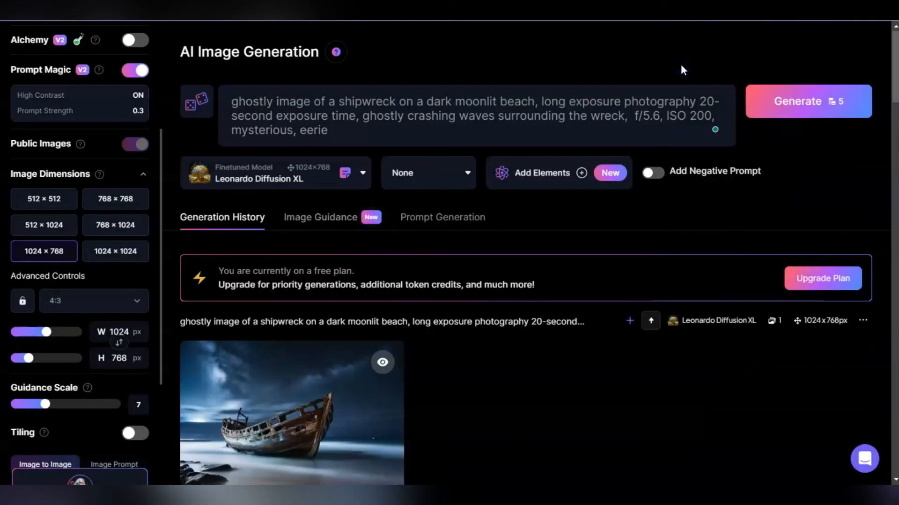
click(595, 123)
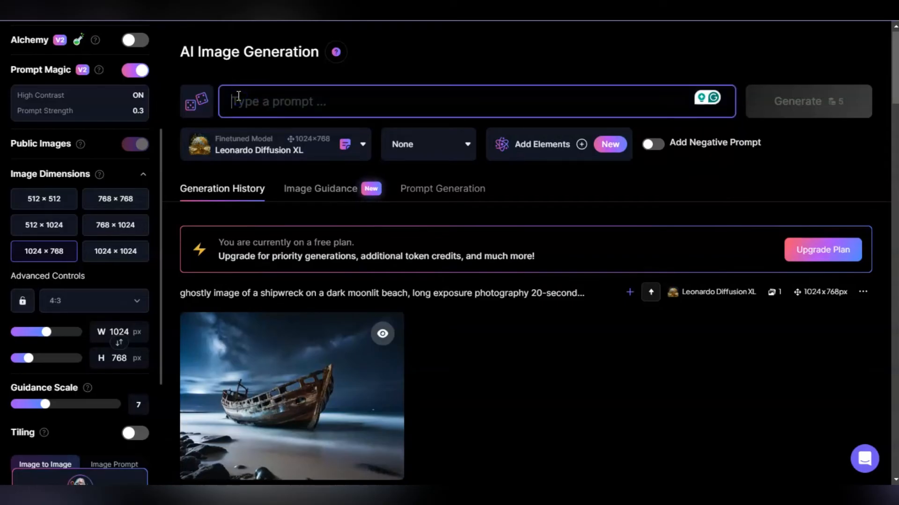
Step: Enter 'female superhero, afrofutristic, full body suit,' as the new prompt
text(female sup)
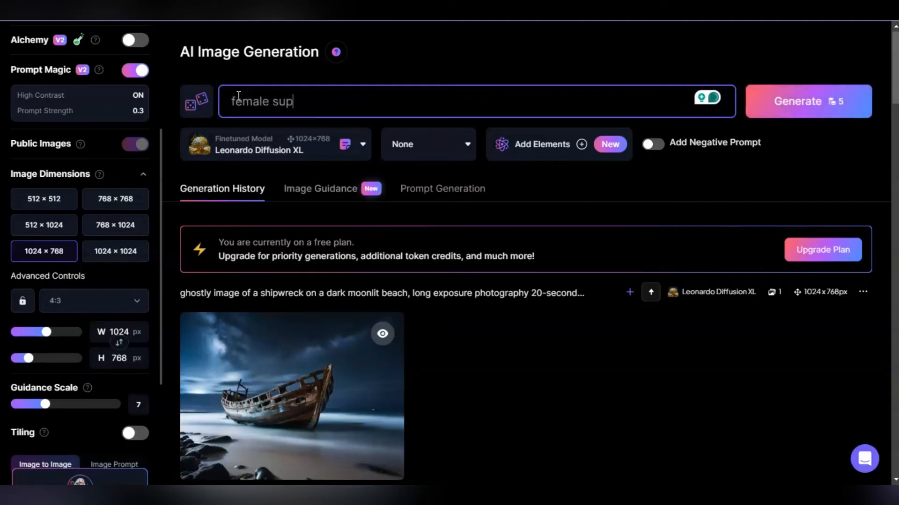
text(erher)
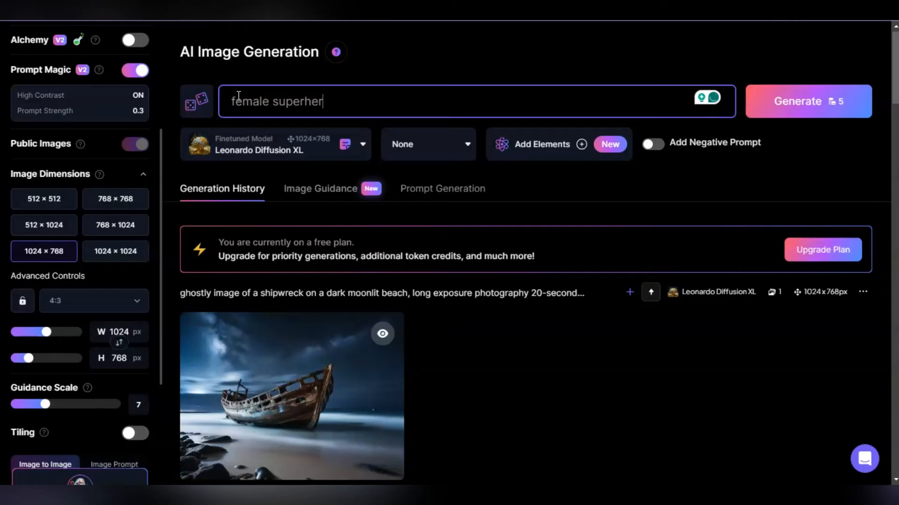
text(o, aftr)
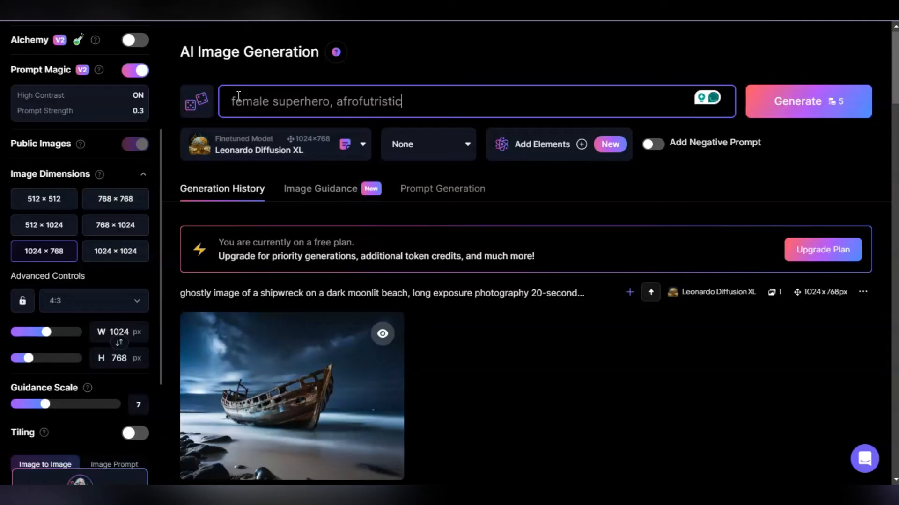
text(,)
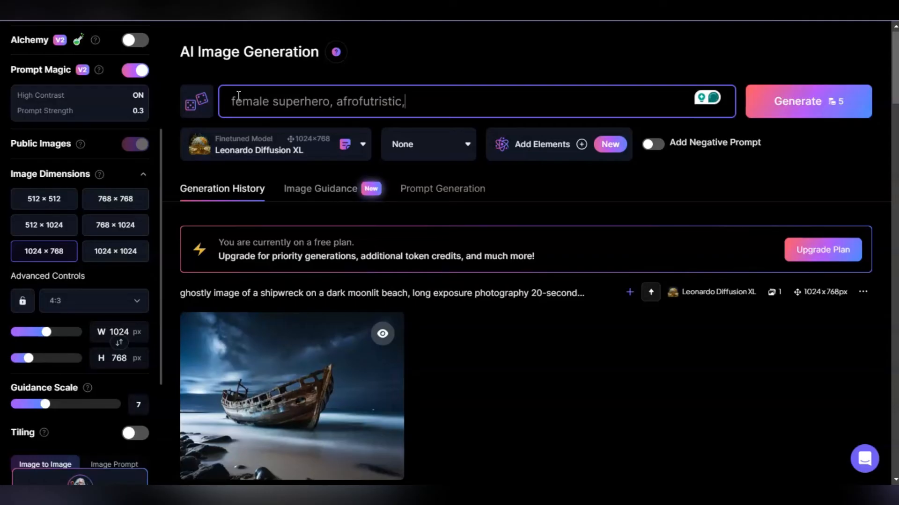
text(full)
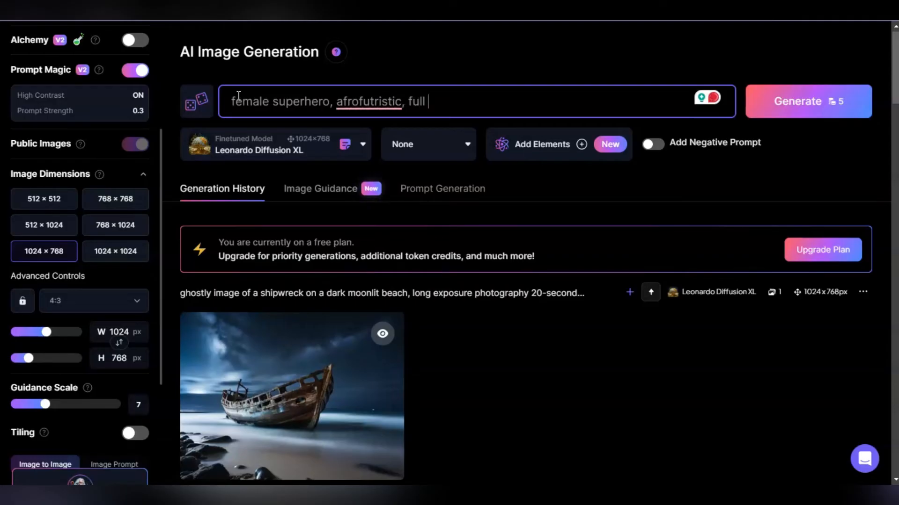
text(body)
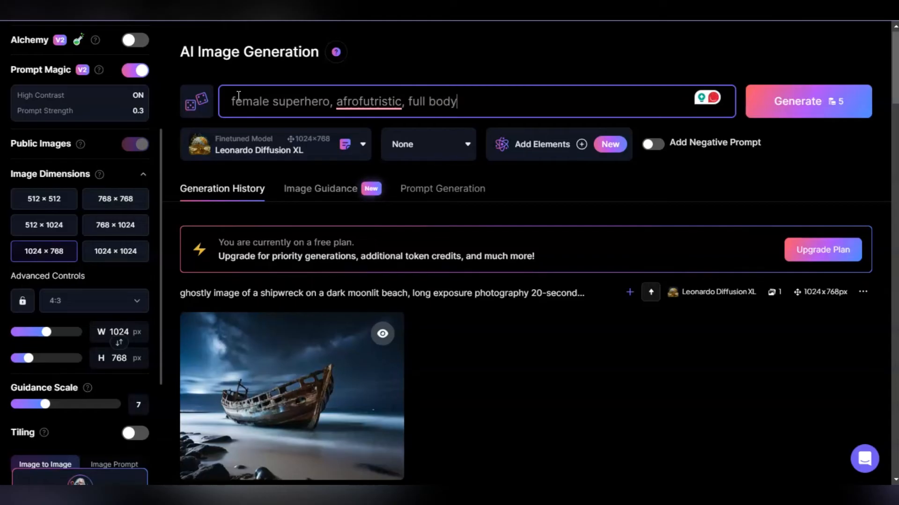
text(suit,)
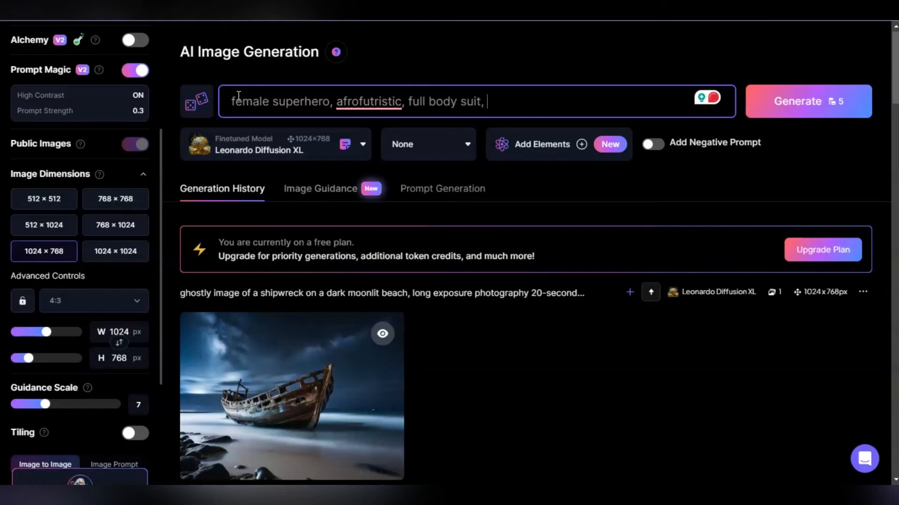
Step: Add 'charcoal sketch style, pointilism' to the end of the prompt
text(char)
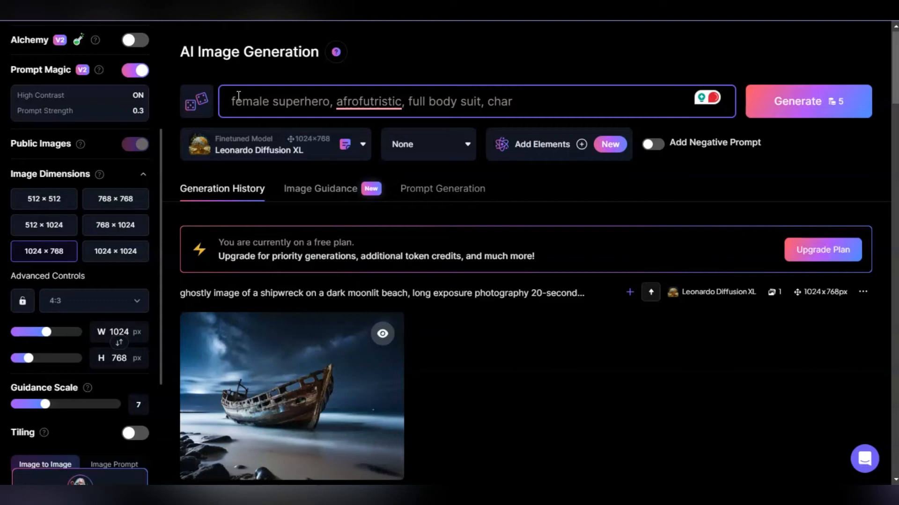
text(charcoal s)
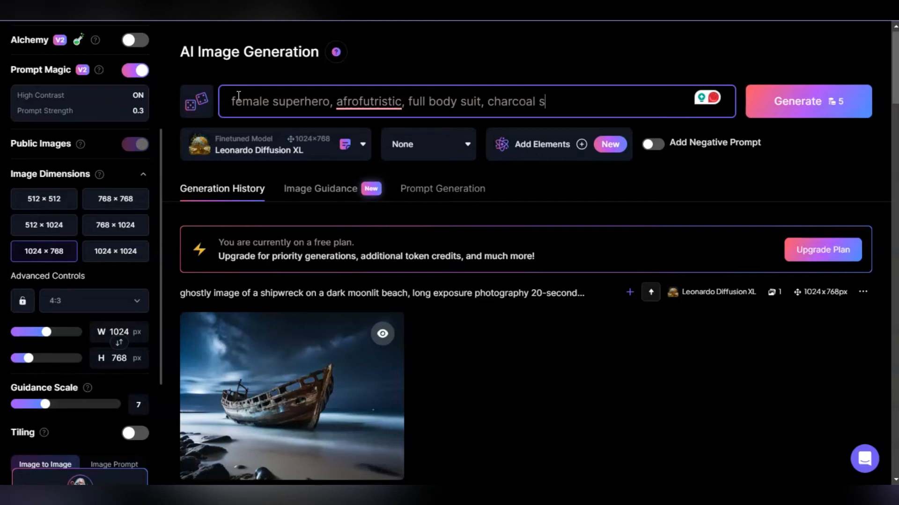
key(Backspace)
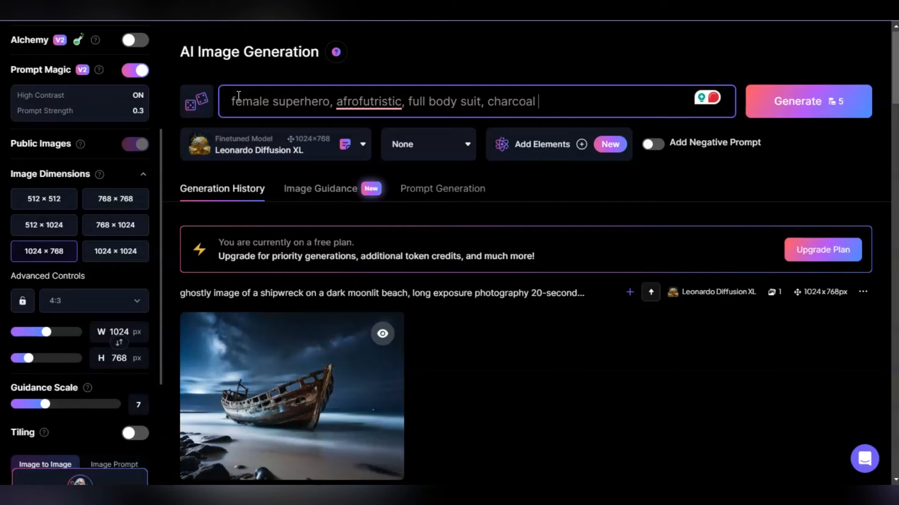
text(style)
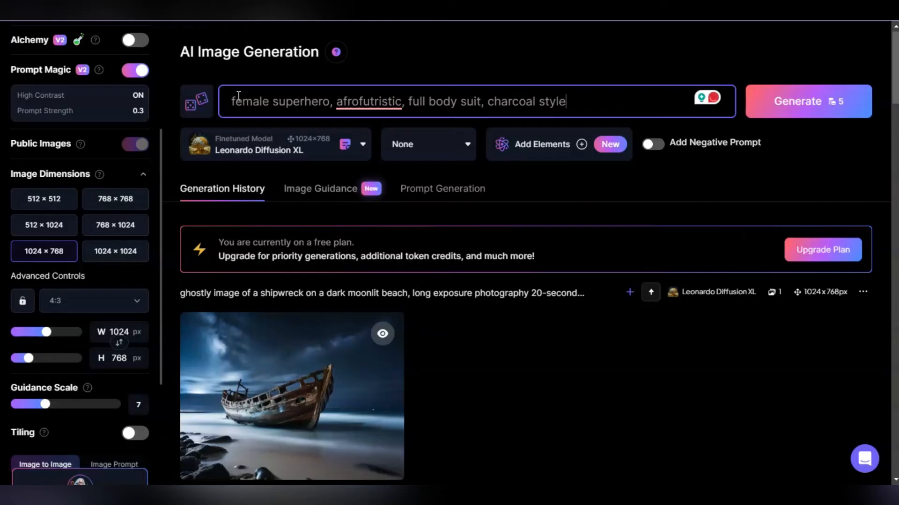
text(, p)
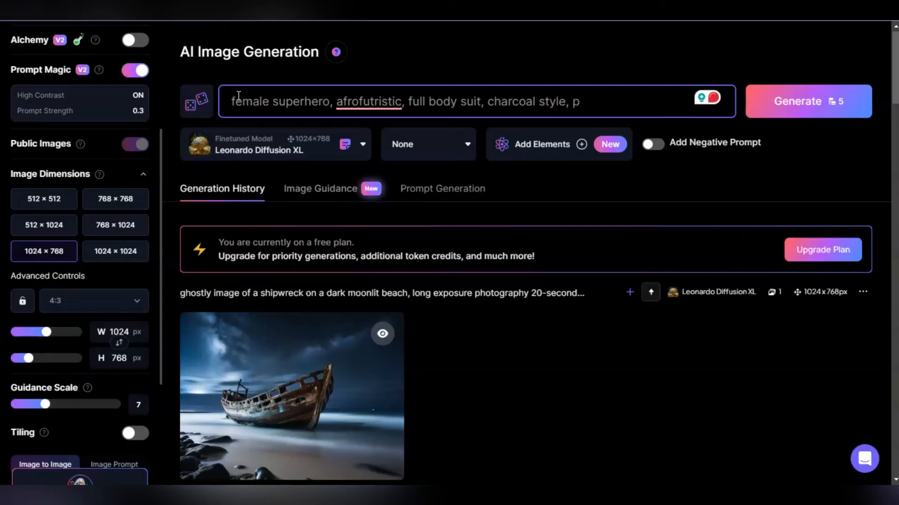
text(ointilism)
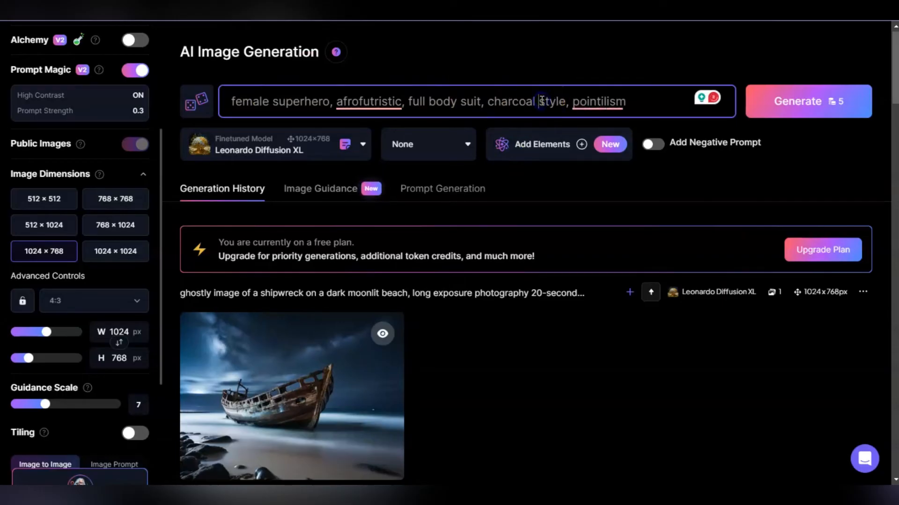
text(sketchs)
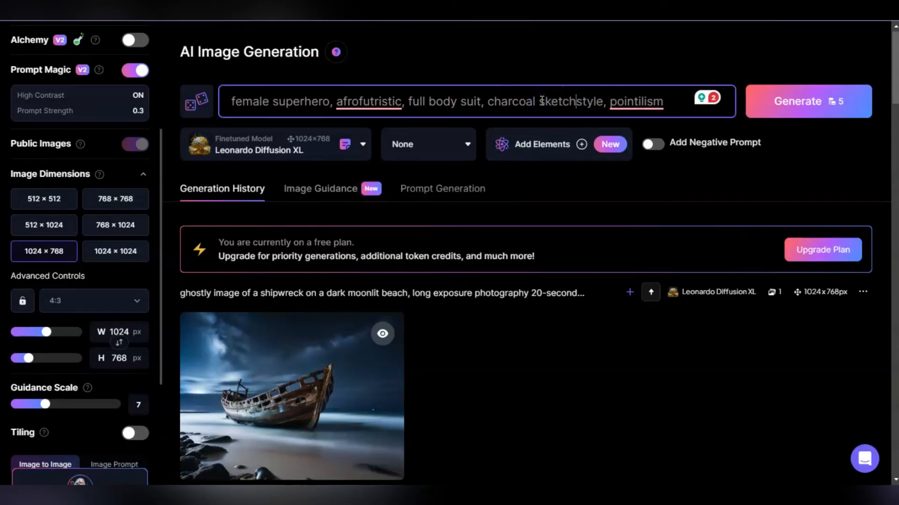
click(636, 101)
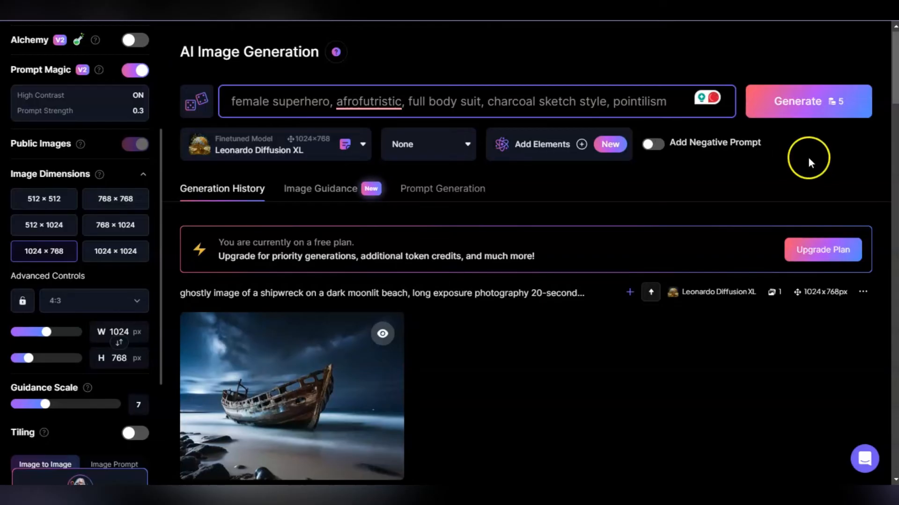
Step: Generate the charcoal pointillism superhero and open the result enlarged
click(807, 101)
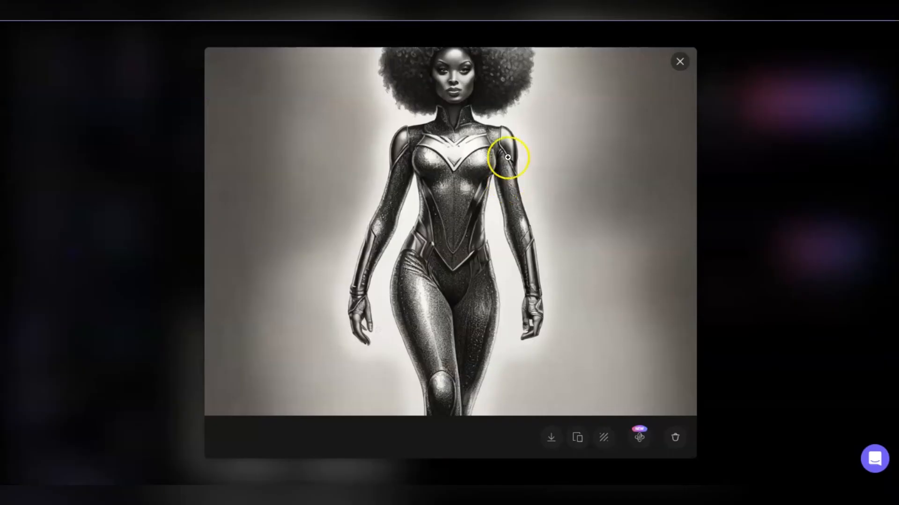
mouse_move(467, 310)
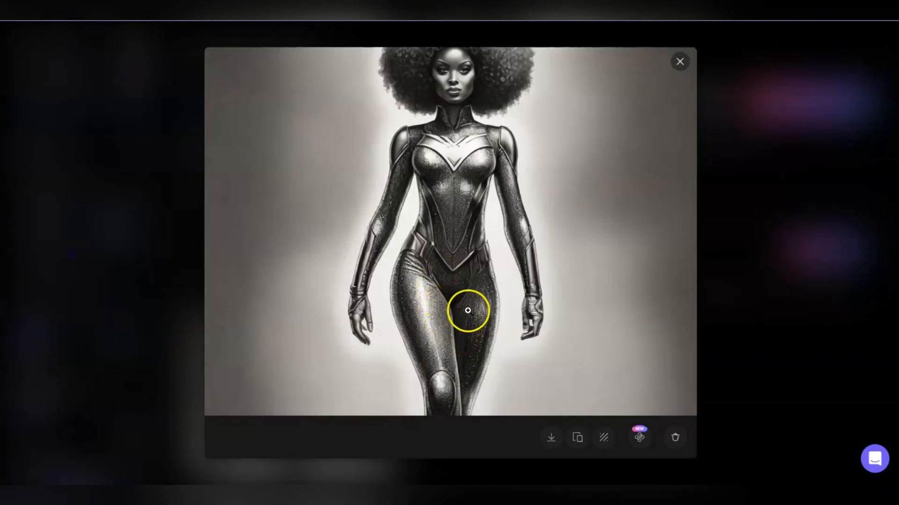
mouse_move(444, 105)
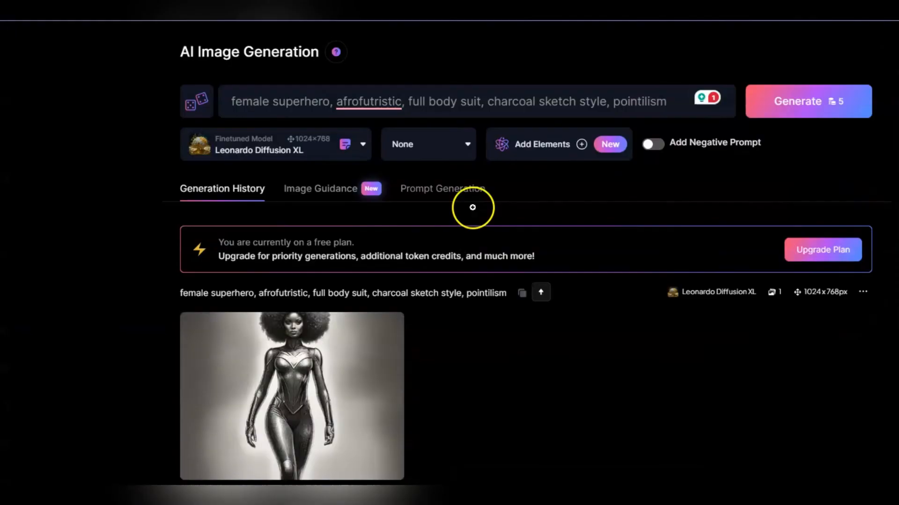
click(291, 395)
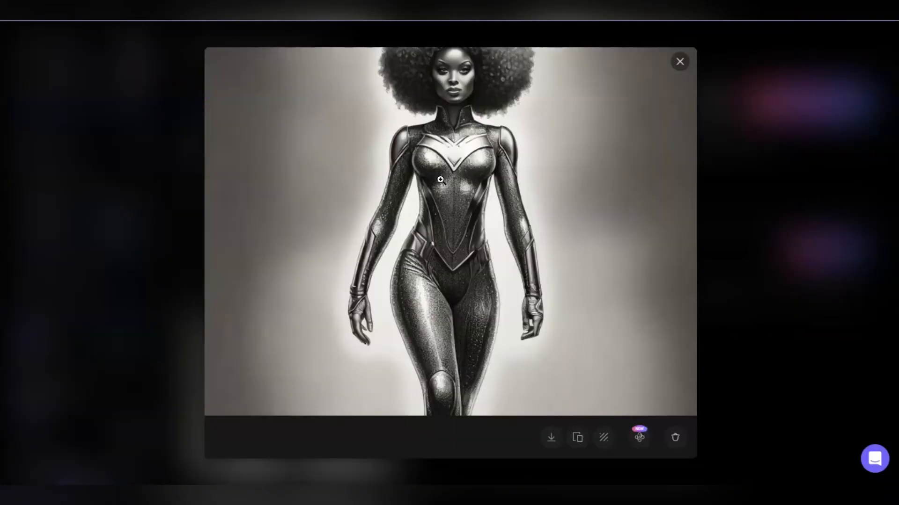
mouse_move(705, 143)
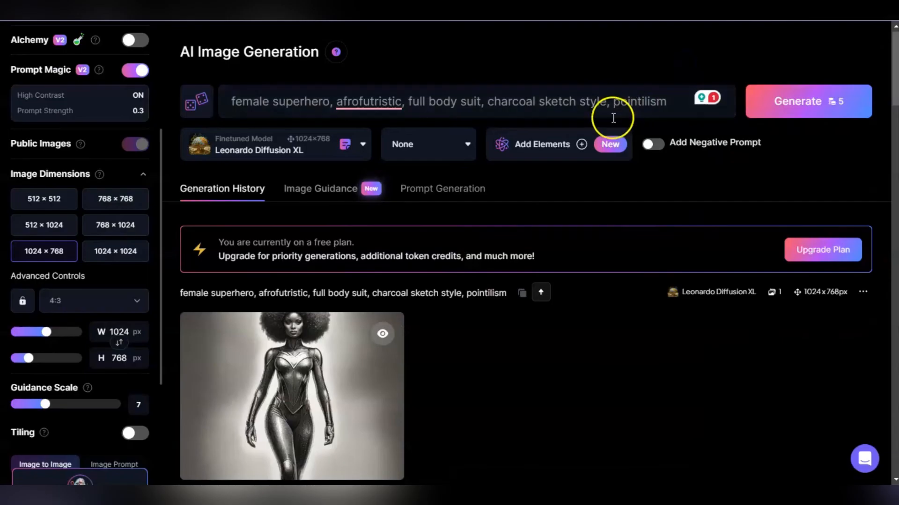
Step: Replace 'charcoal sketch' with 'acrylic' and 'pointilism' with 'impressionism' in the prompt
click(536, 102)
text(acry)
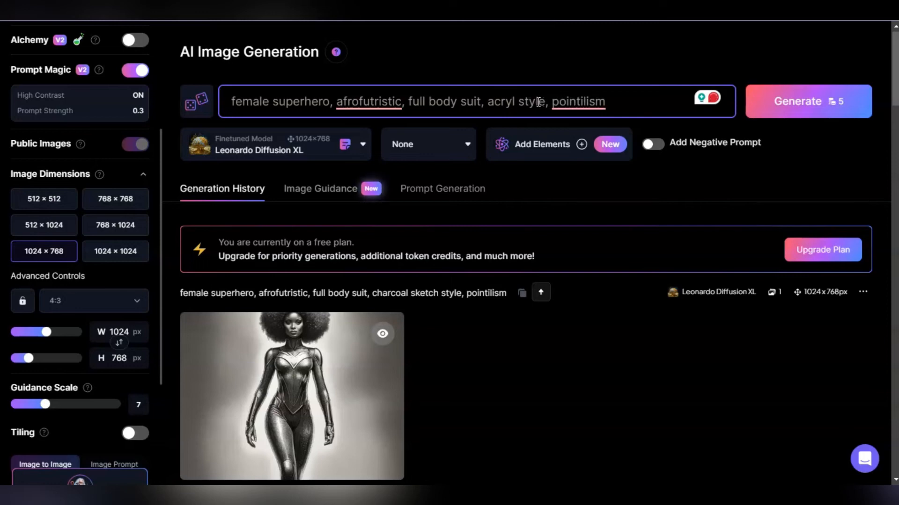
click(580, 101)
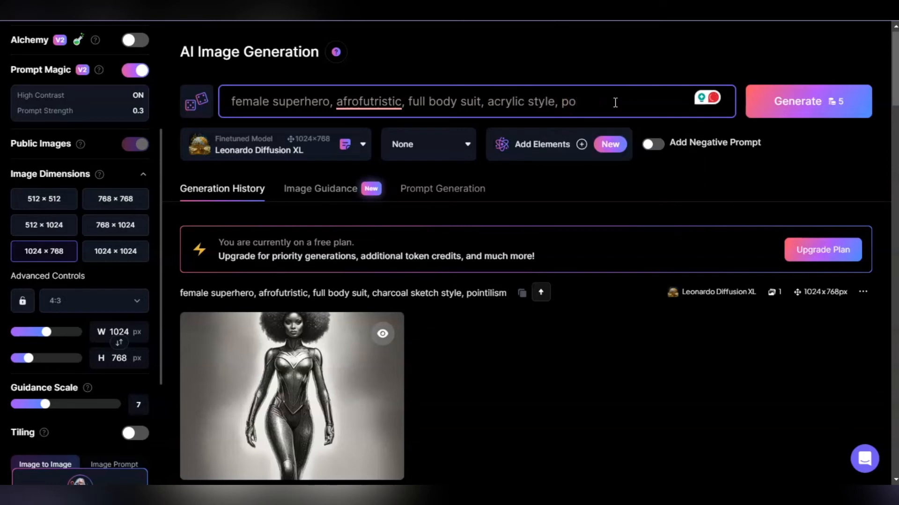
text(impress)
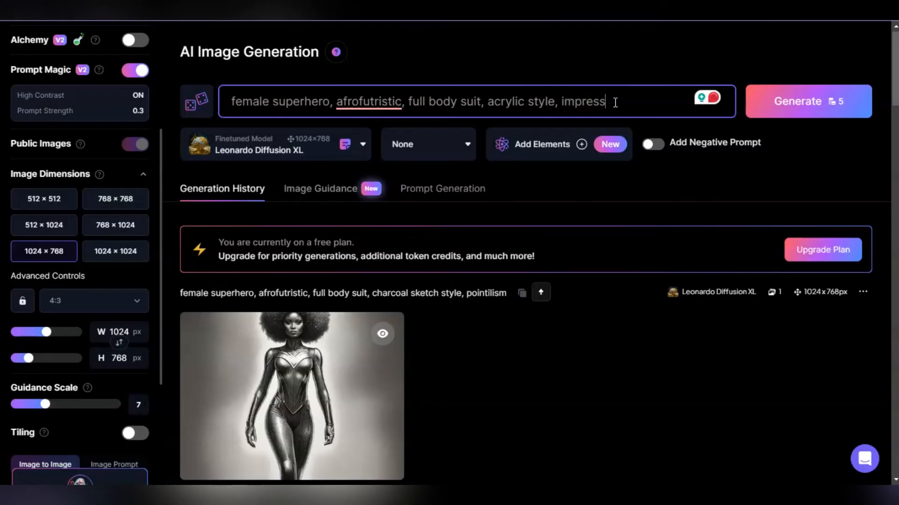
text(ionism)
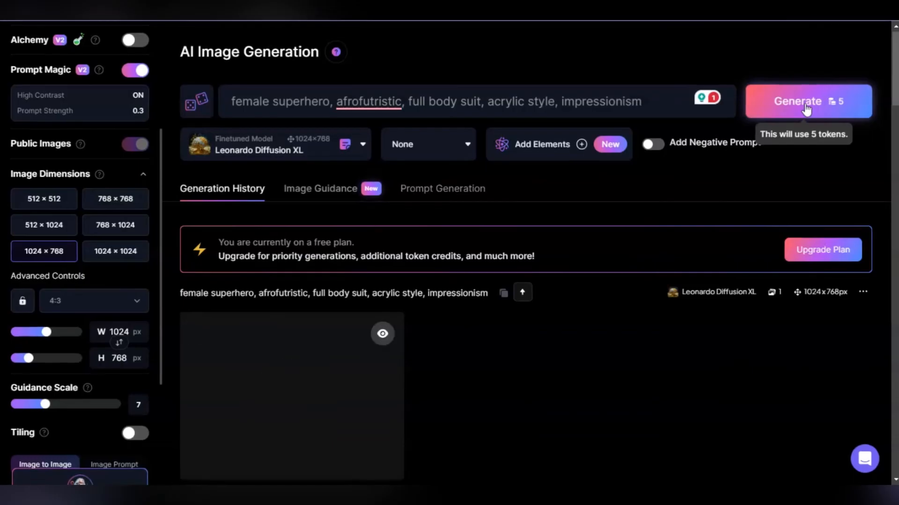
Step: Generate the acrylic impressionist afrofuturistic superhero in a red, blue and gold suit and view it enlarged
click(807, 101)
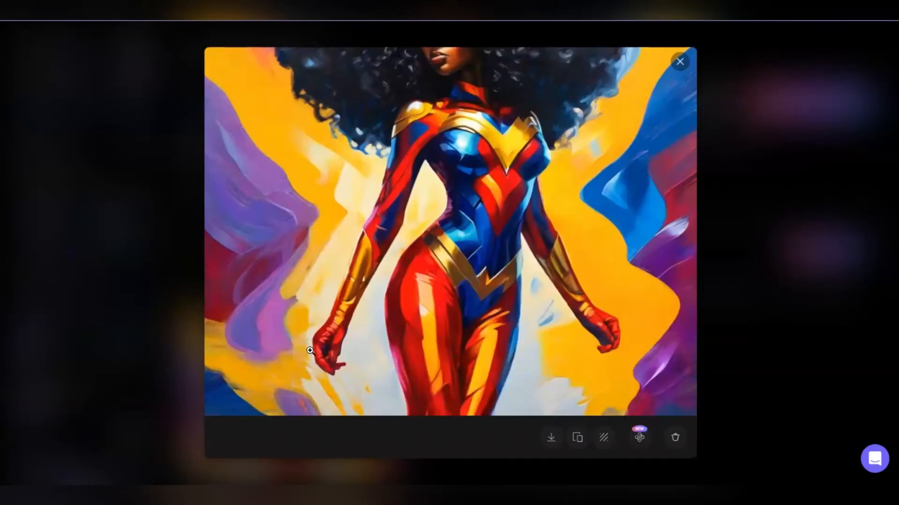
mouse_move(438, 215)
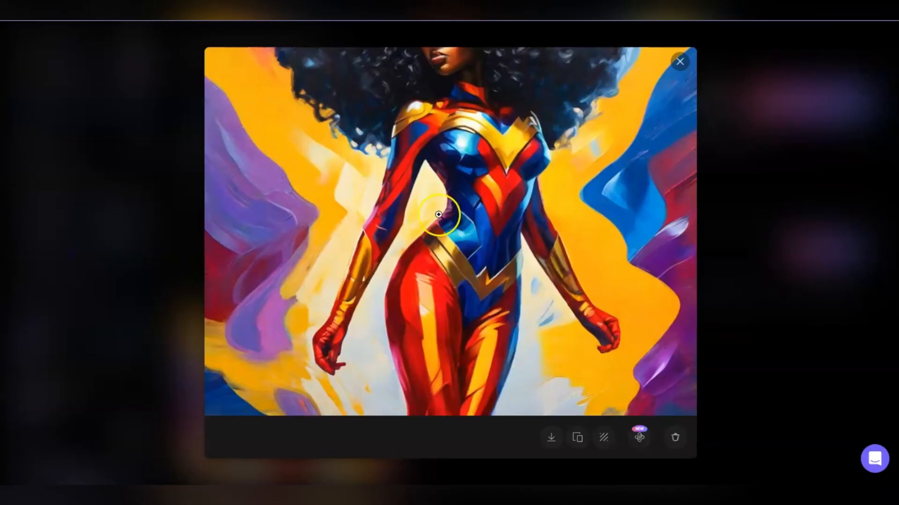
mouse_move(475, 165)
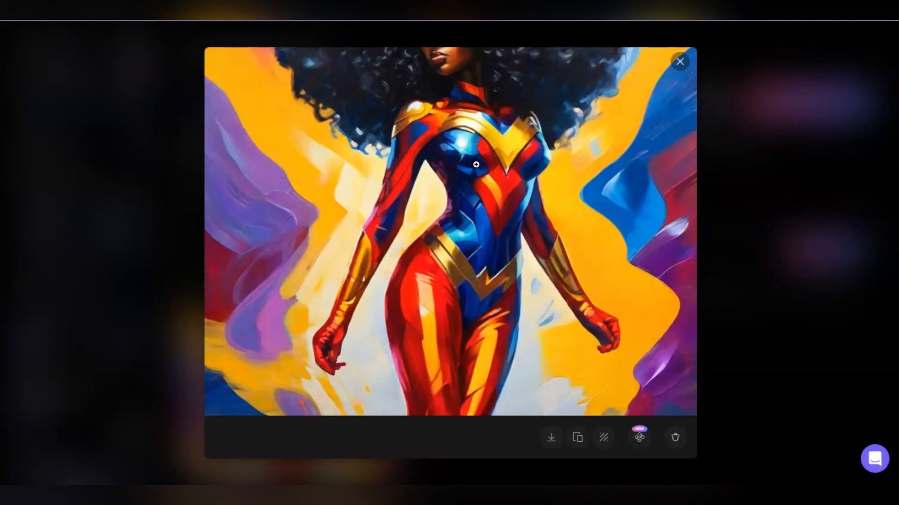
click(680, 62)
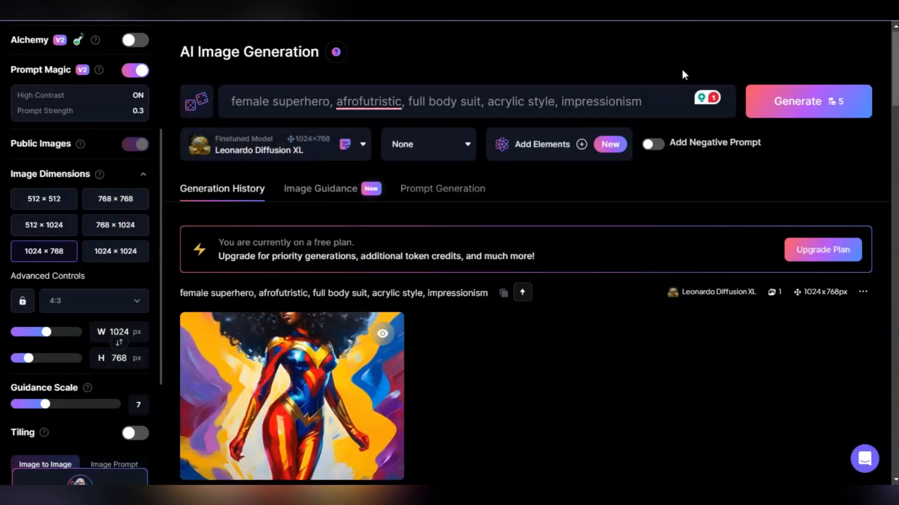
mouse_move(820, 35)
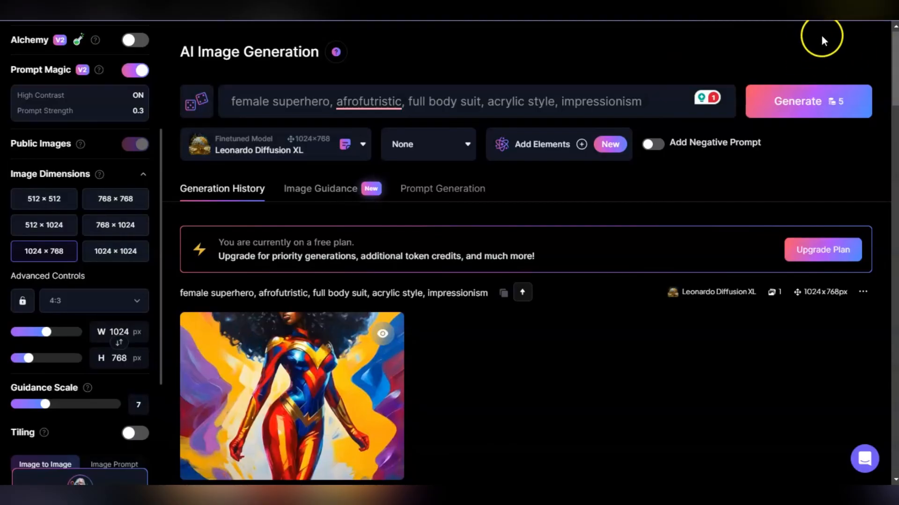
mouse_move(736, 72)
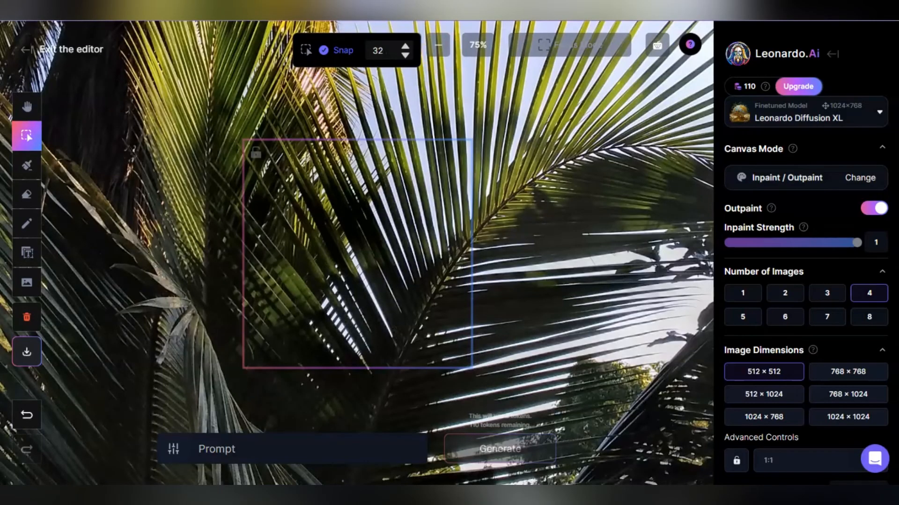
mouse_move(480, 120)
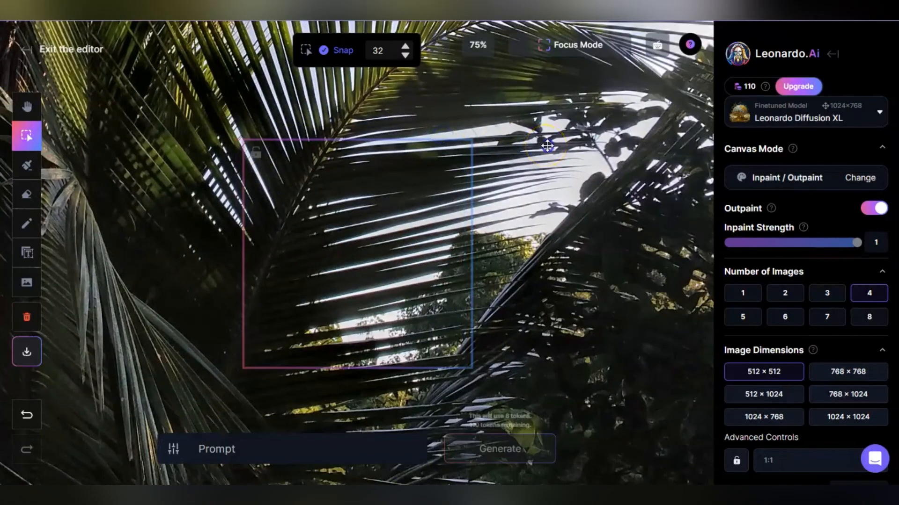
mouse_move(888, 113)
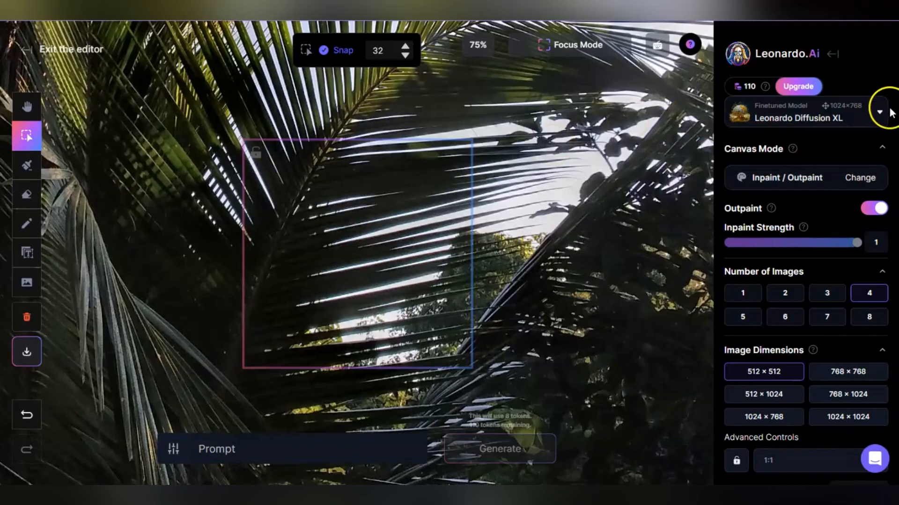
Step: Choose a different model from the Finetuned Model dropdown for the palm-leaf canvas edit
click(879, 112)
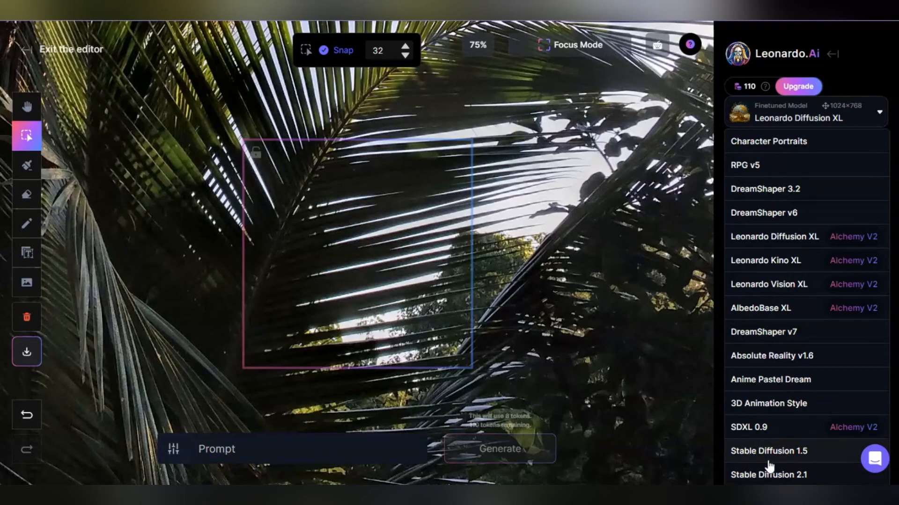
click(768, 474)
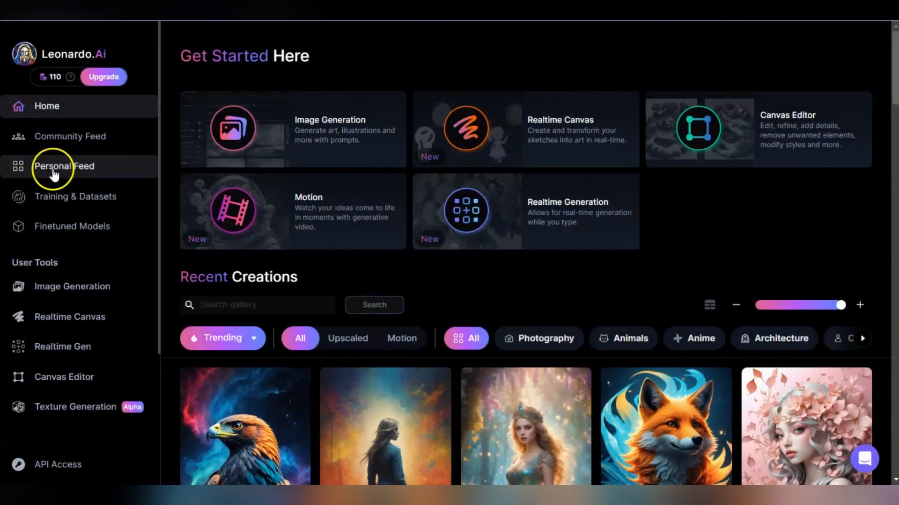
Step: Browse down the Community Feed's grid of trending shared images
click(70, 136)
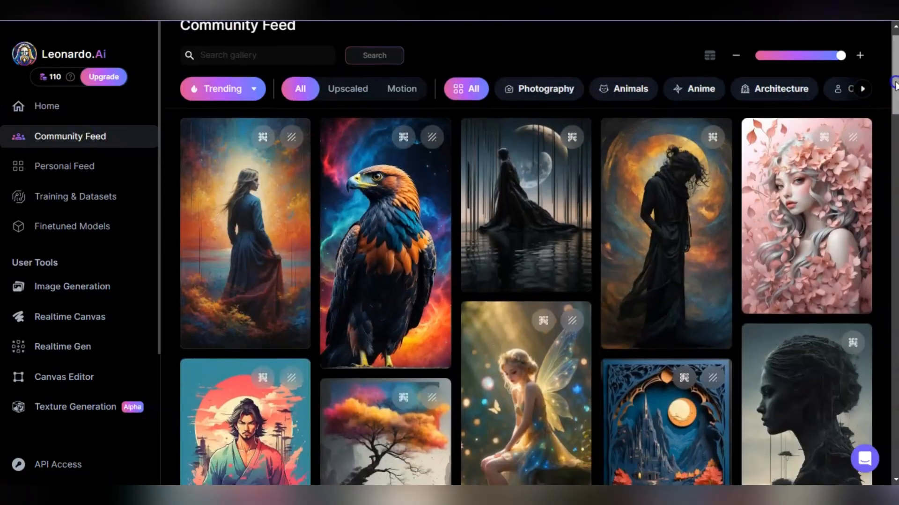
scroll(down, 3)
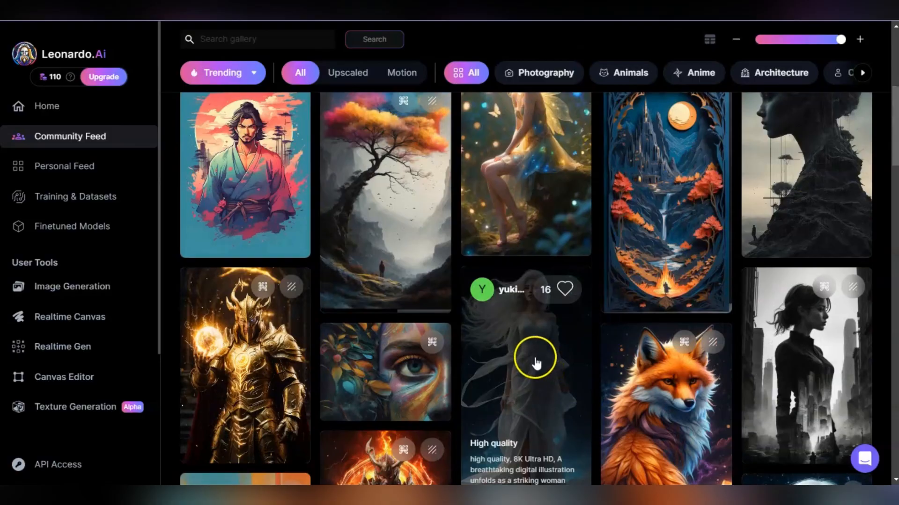
click(523, 361)
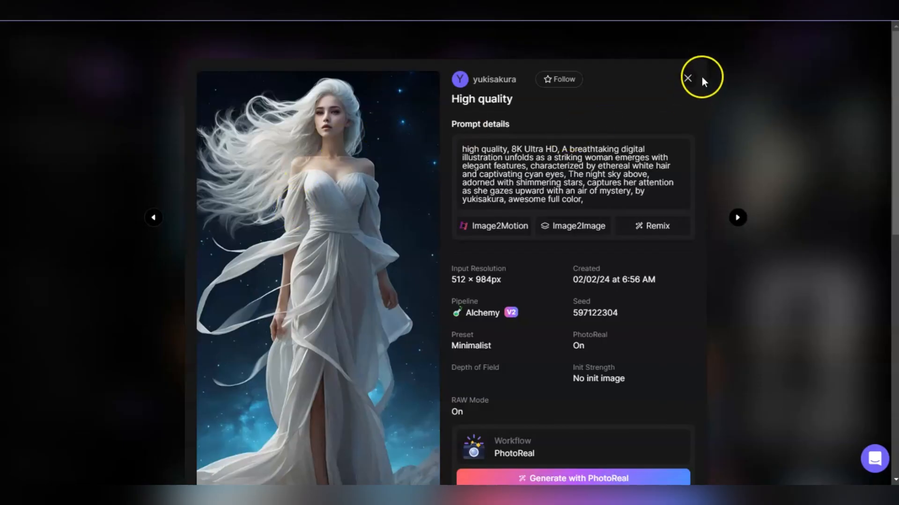
click(687, 79)
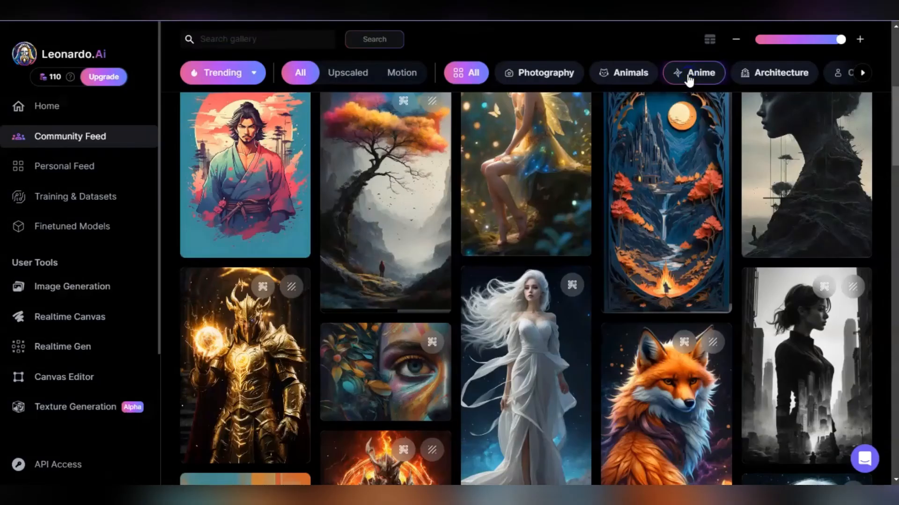